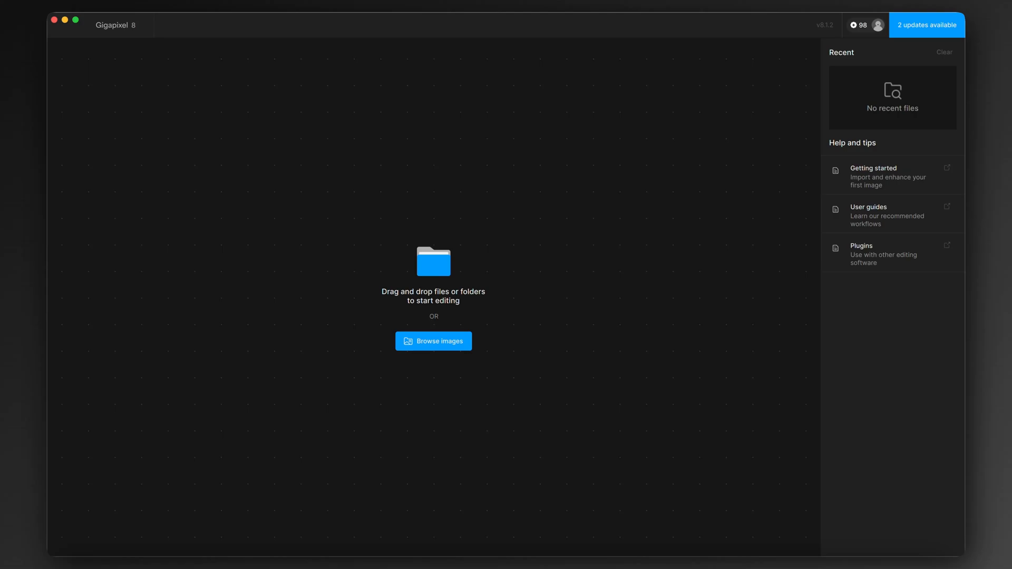
Import the glowing cat with candles JPEG via Browse images
left_click(434, 342)
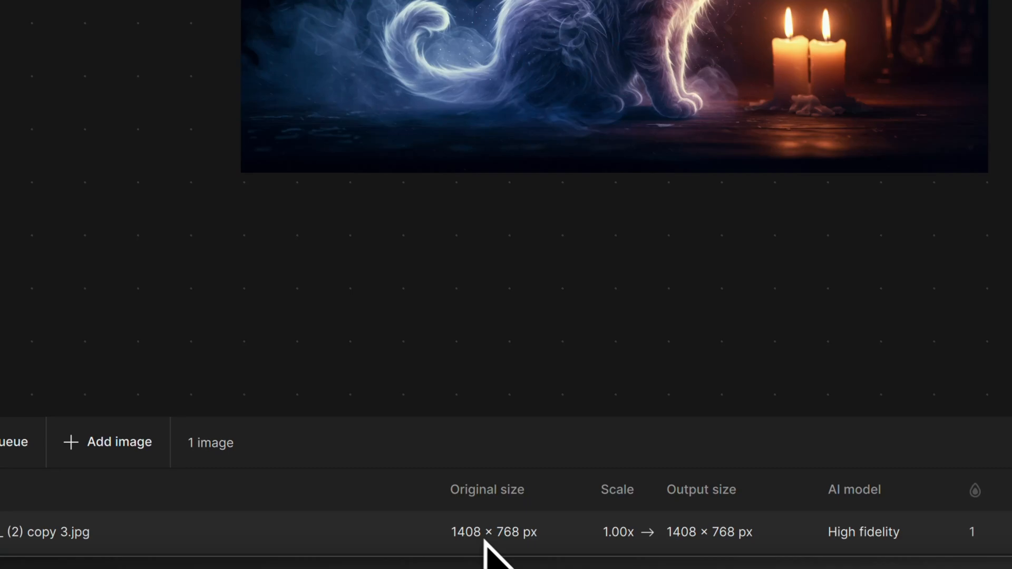
mouse_move(551, 555)
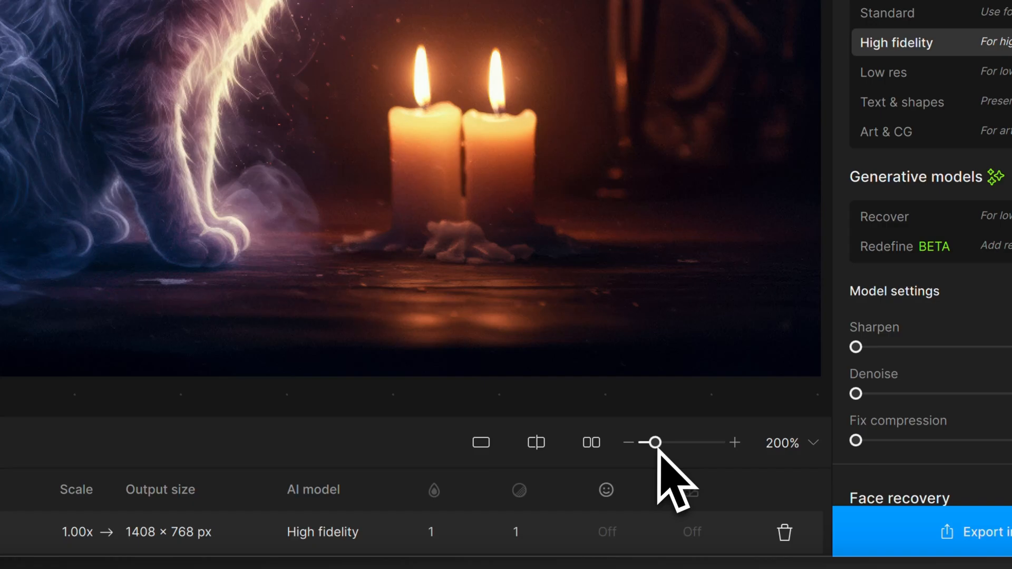
left_click_drag(655, 443, 681, 443)
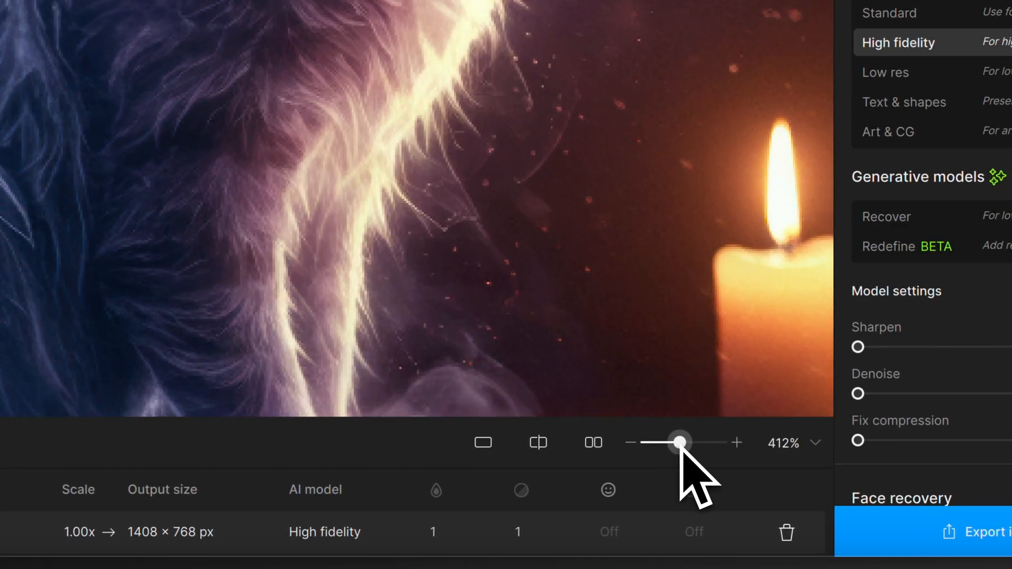
left_click_drag(682, 442, 687, 442)
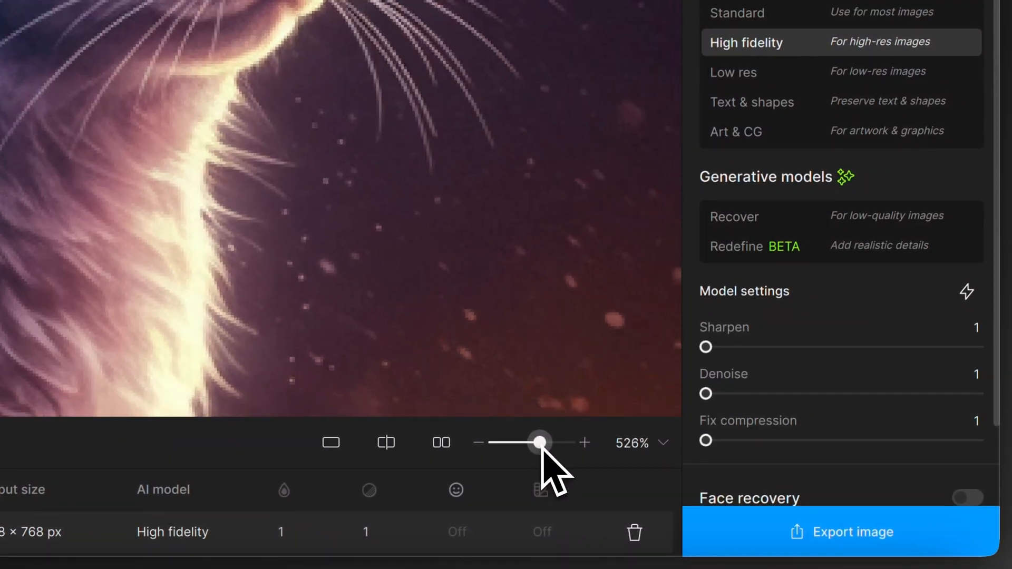
left_click(640, 443)
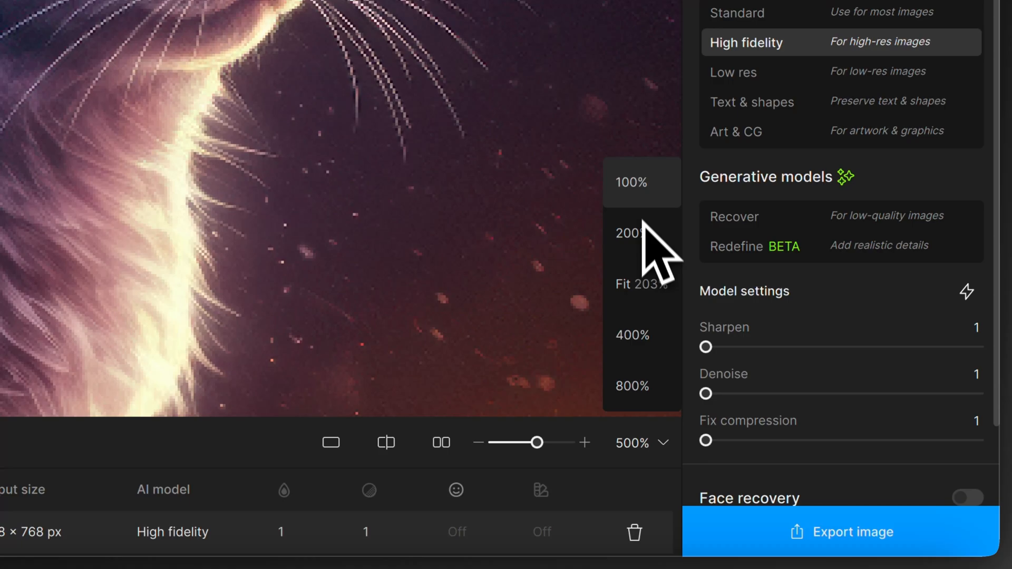
left_click(632, 183)
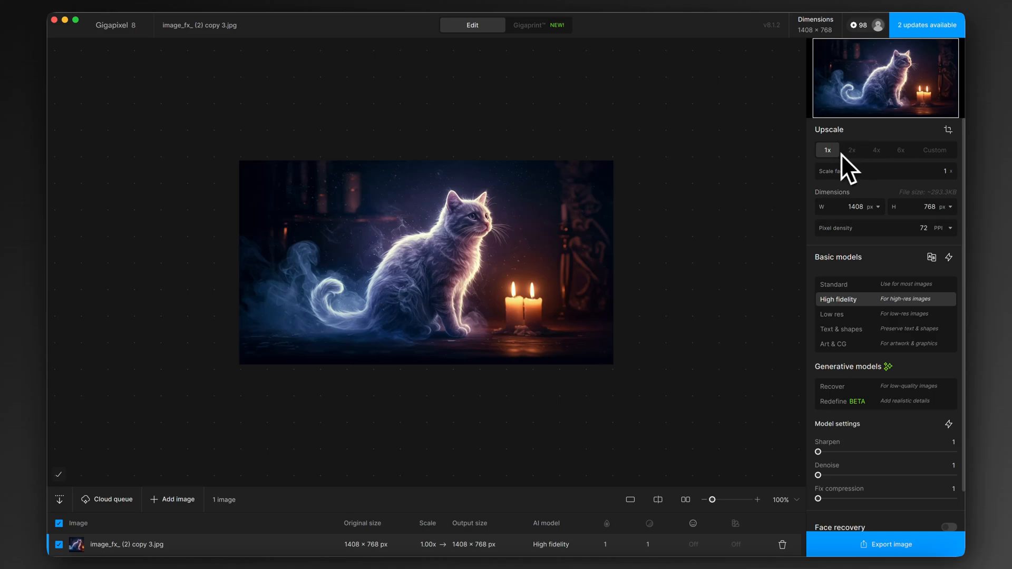
mouse_move(842, 168)
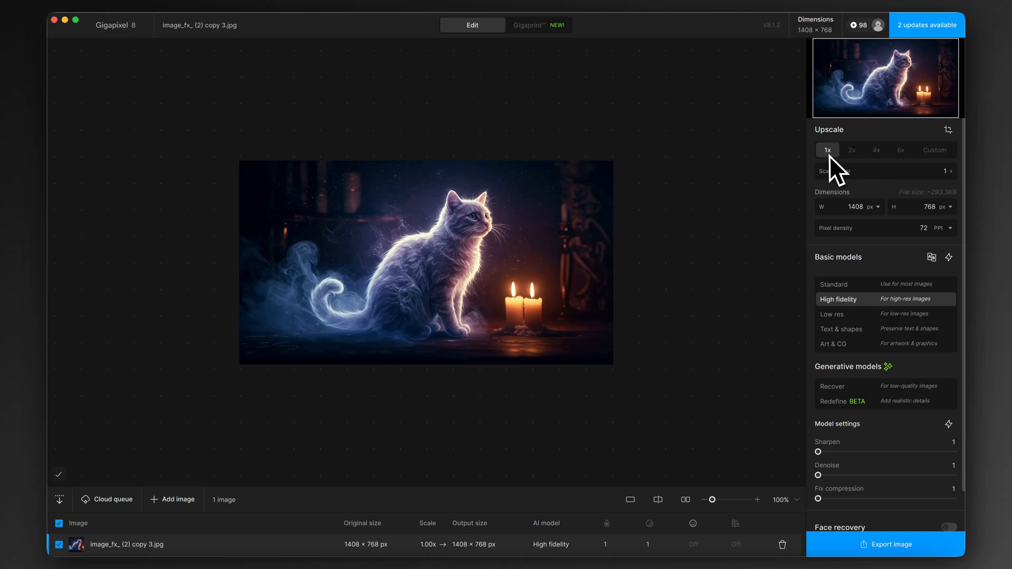
Set the upscale factor to 4x (5632 × 3072 px) and cancel out of the crop panel
left_click(934, 150)
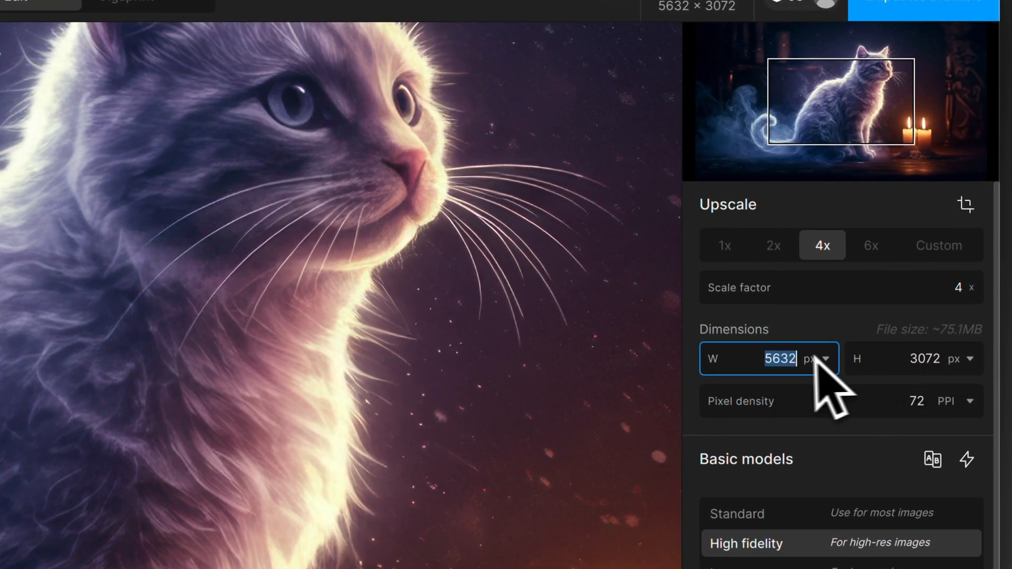
left_click(966, 206)
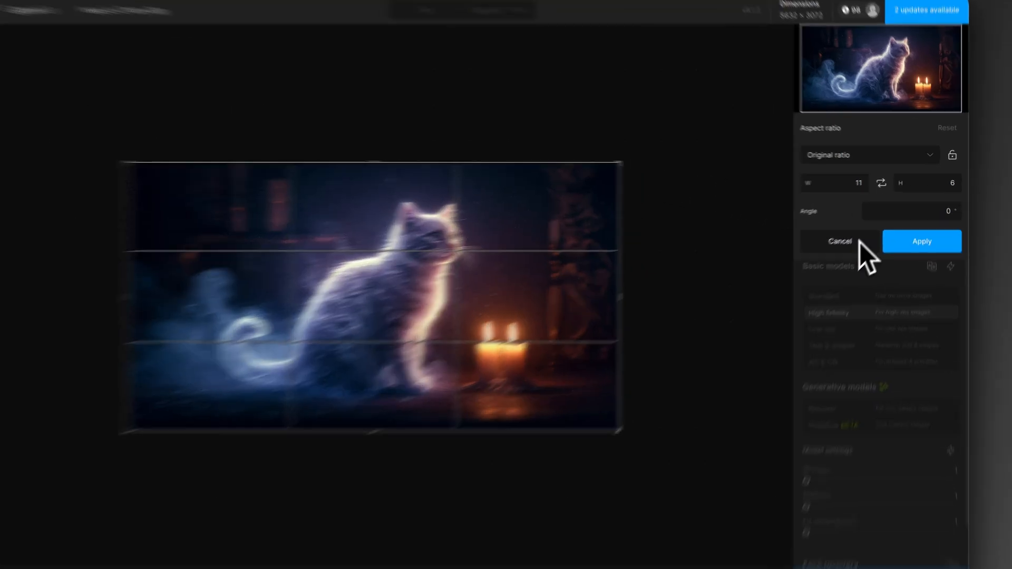
left_click(922, 240)
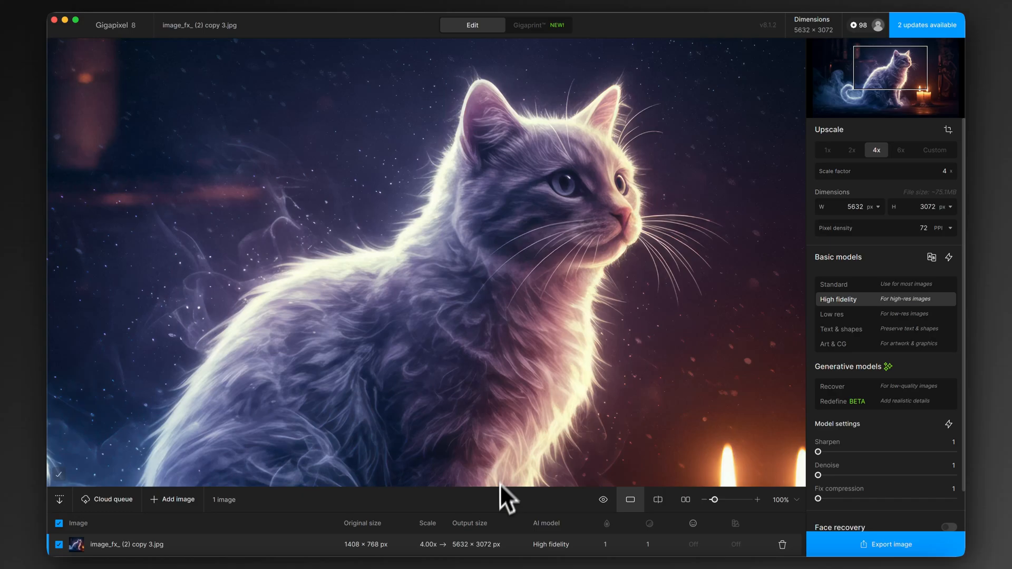
mouse_move(600, 553)
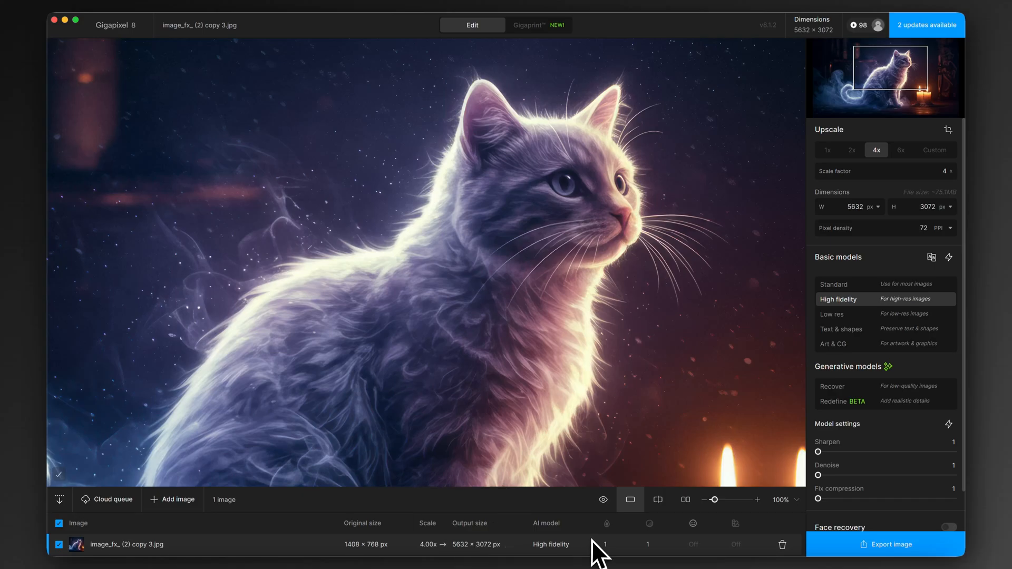
mouse_move(515, 558)
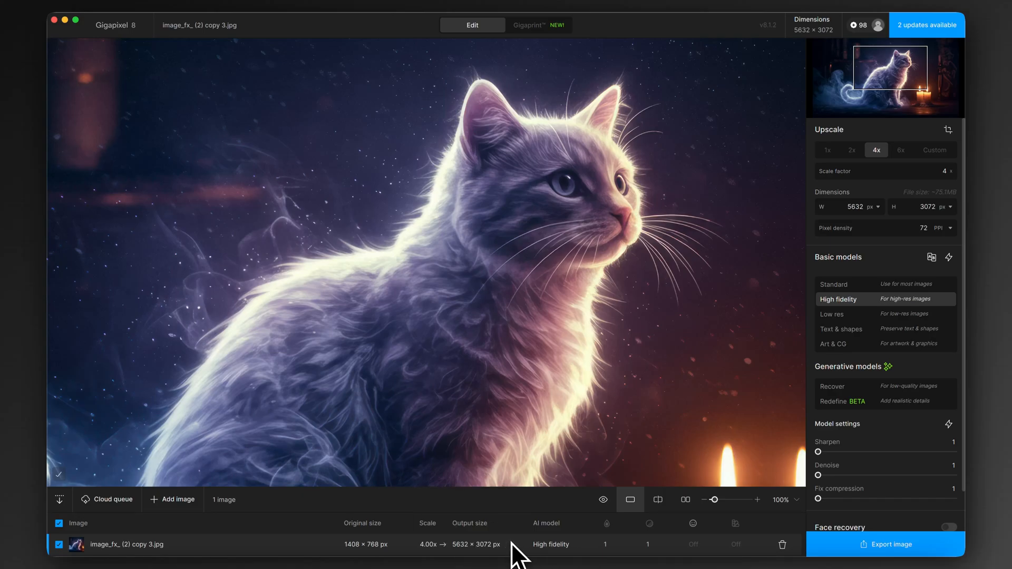
mouse_move(496, 552)
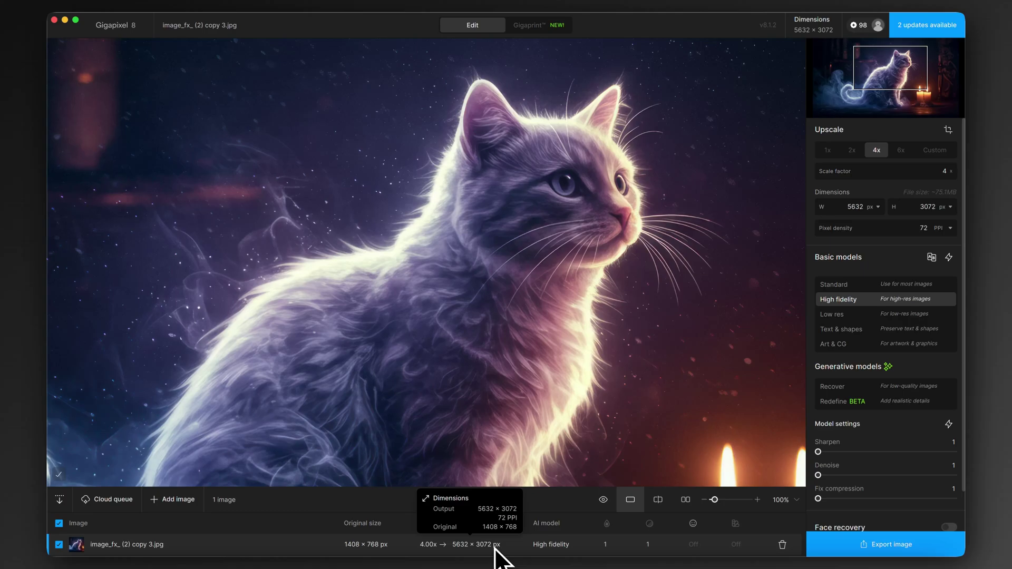
mouse_move(557, 529)
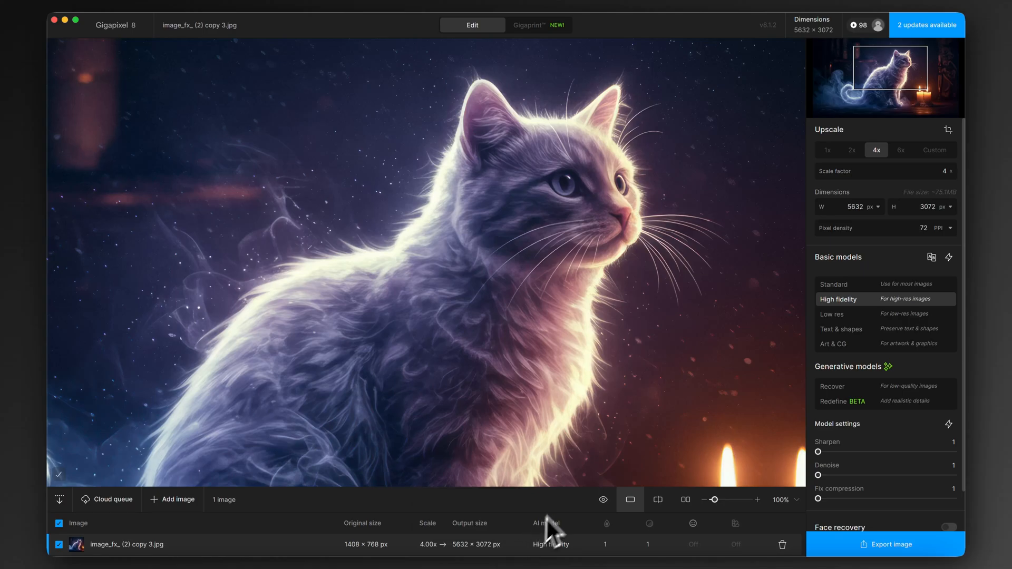
mouse_move(740, 162)
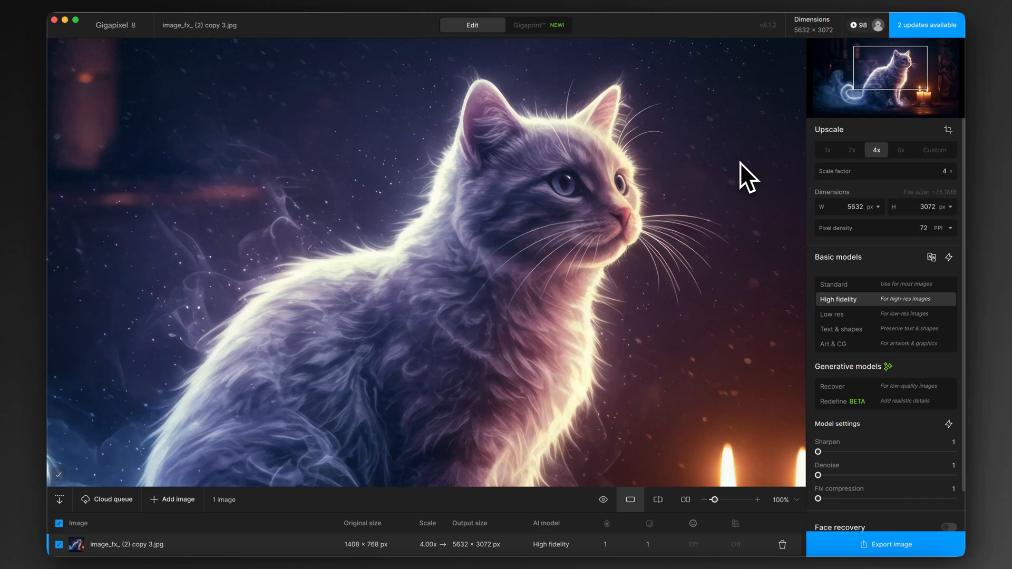
mouse_move(839, 272)
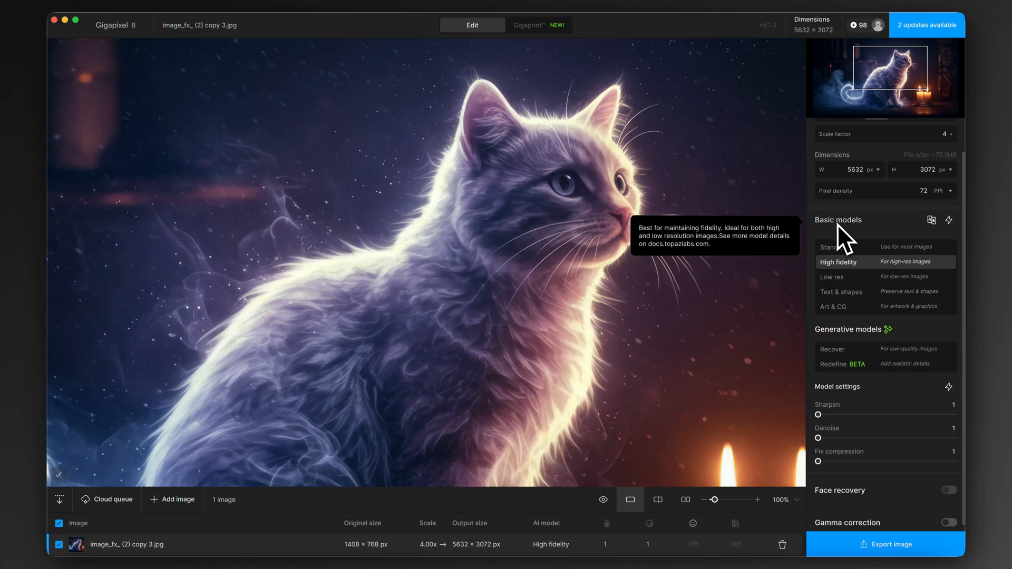
mouse_move(854, 249)
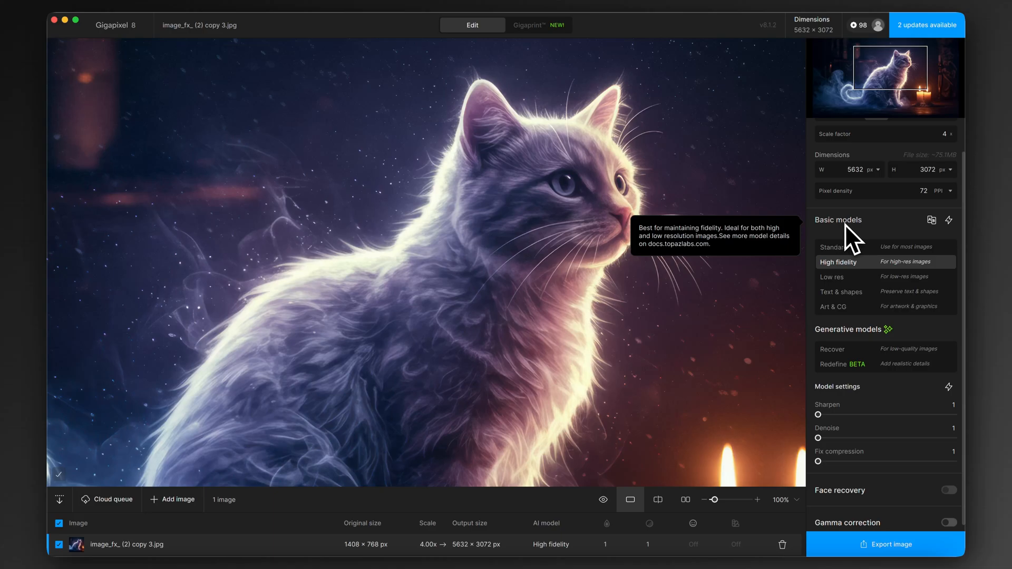
mouse_move(546, 332)
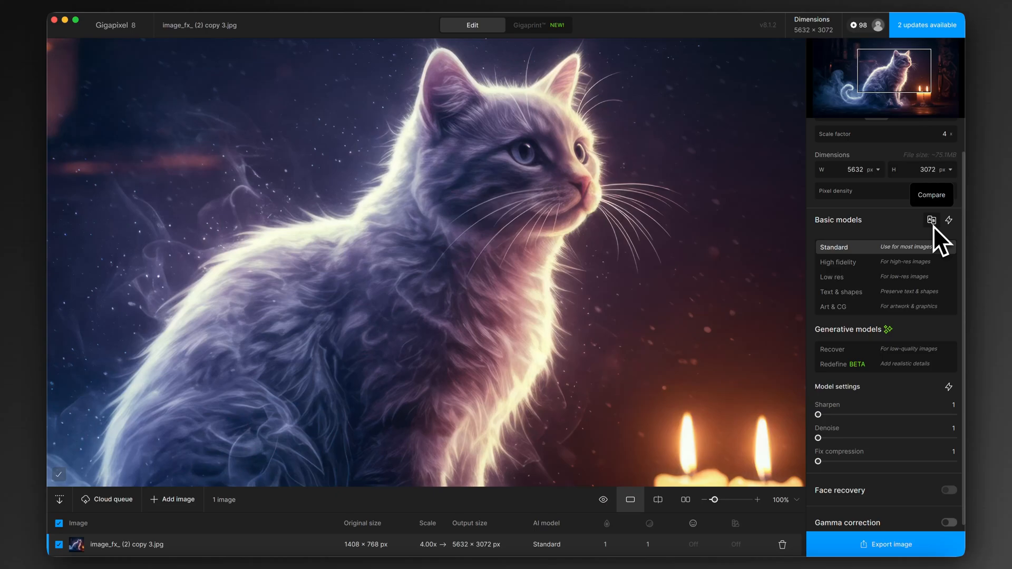
Run a model comparison of Standard, High fidelity and Art & CG on the cat image
left_click(931, 219)
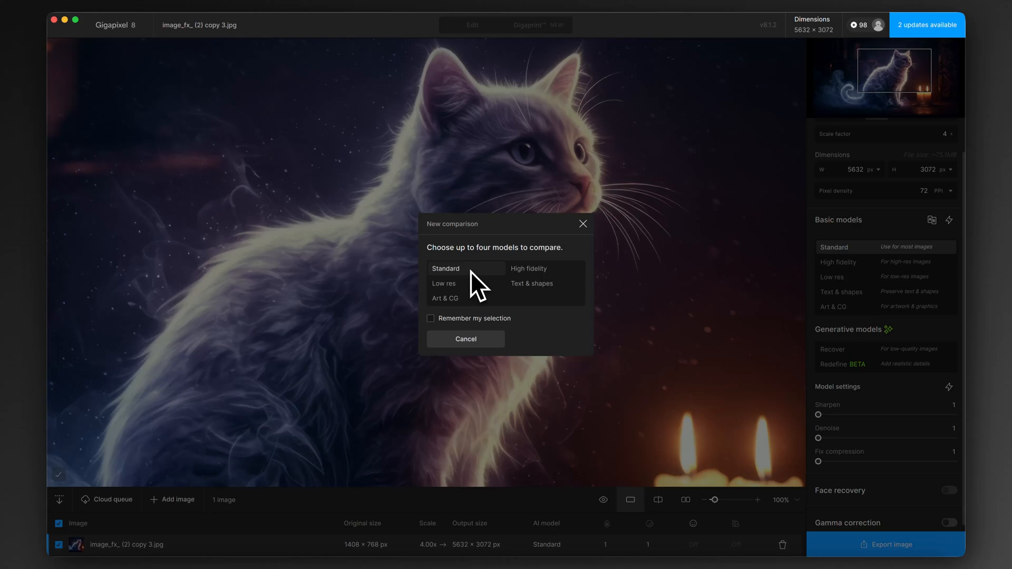
left_click(467, 269)
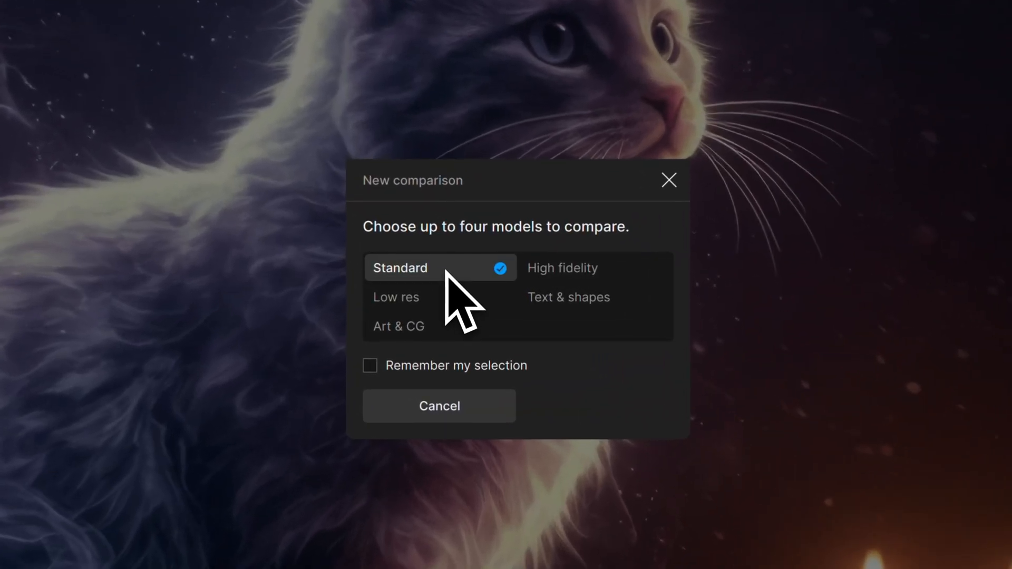
left_click(562, 268)
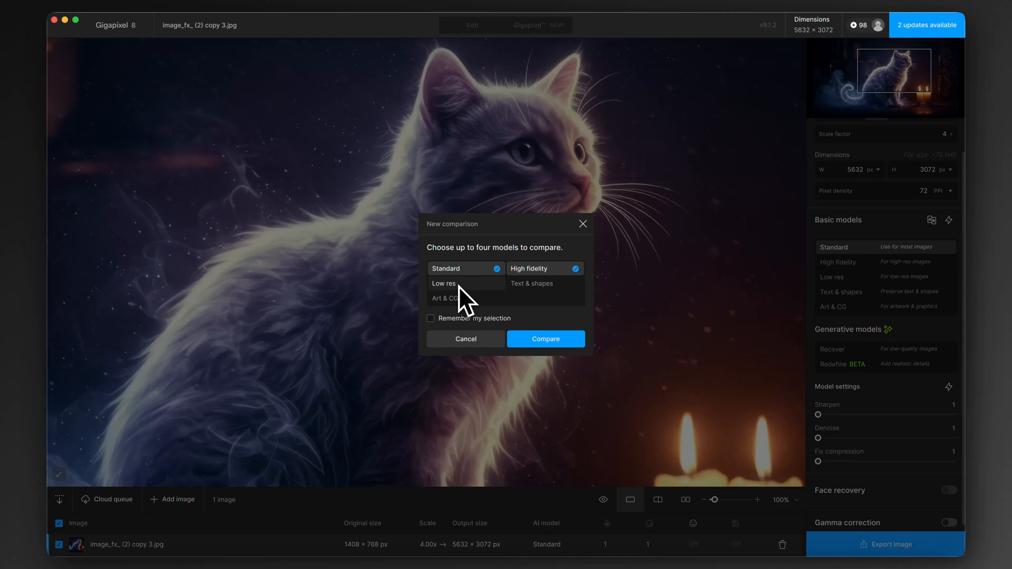
mouse_move(457, 310)
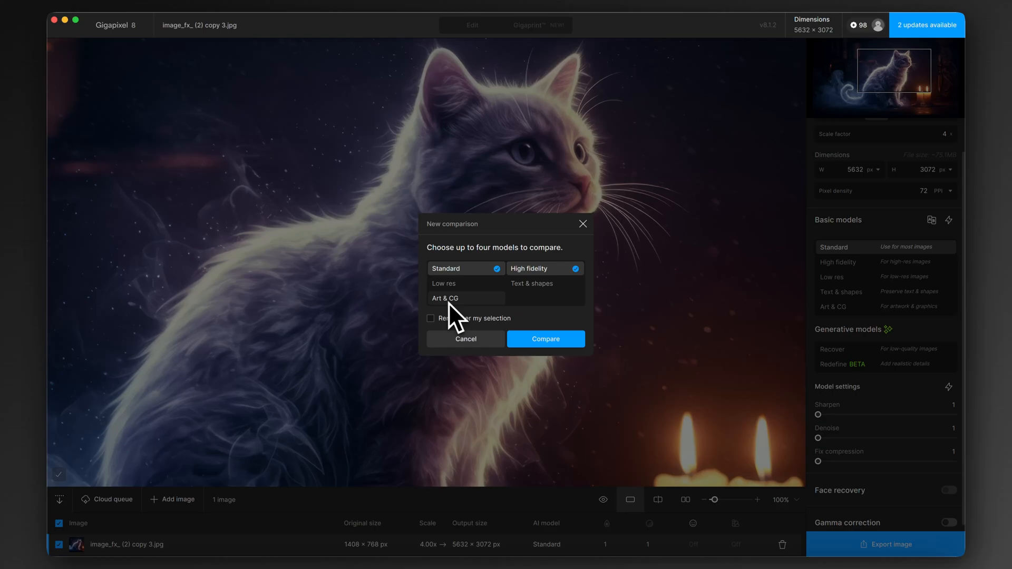
left_click(466, 299)
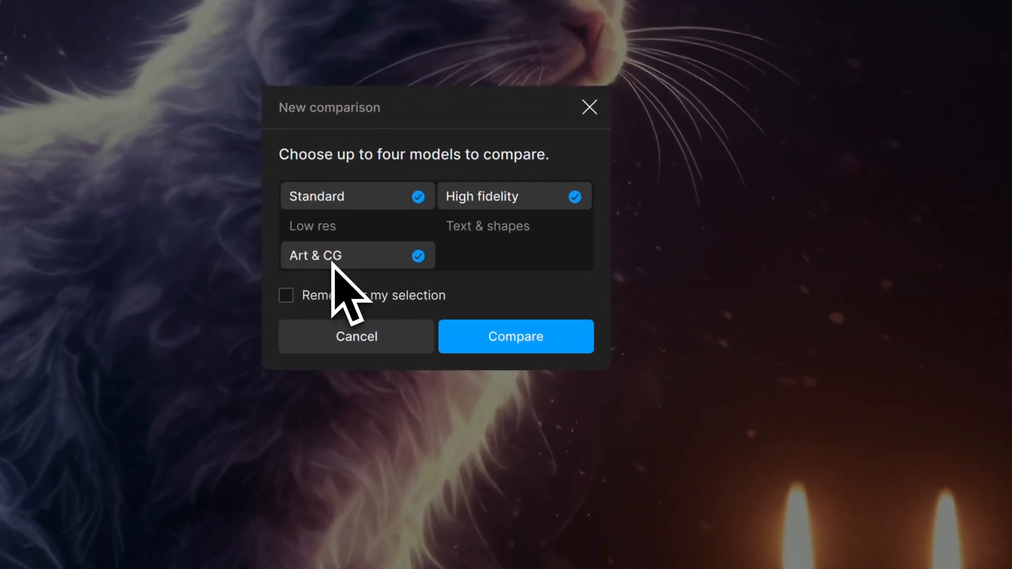
mouse_move(519, 369)
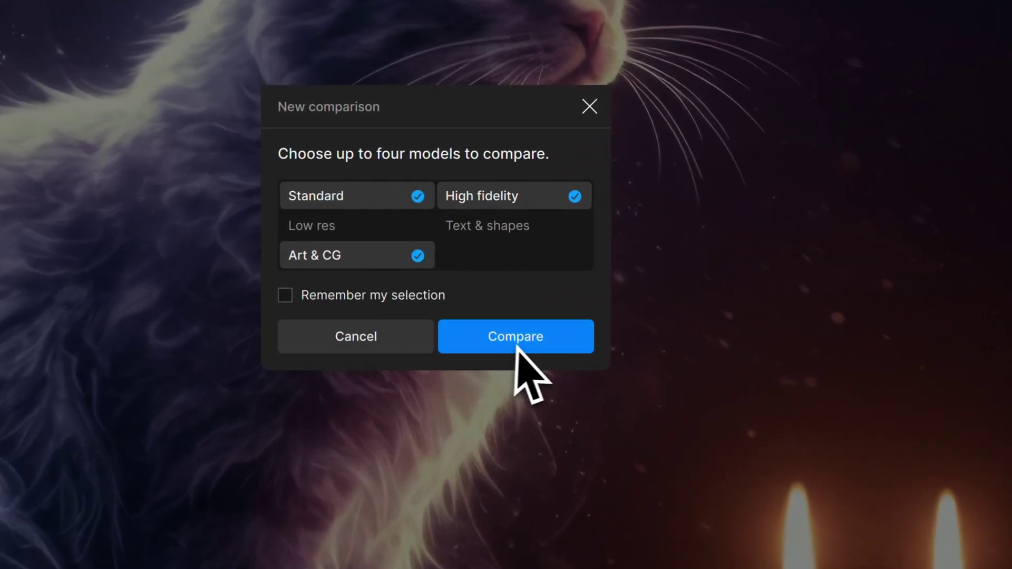
left_click(516, 336)
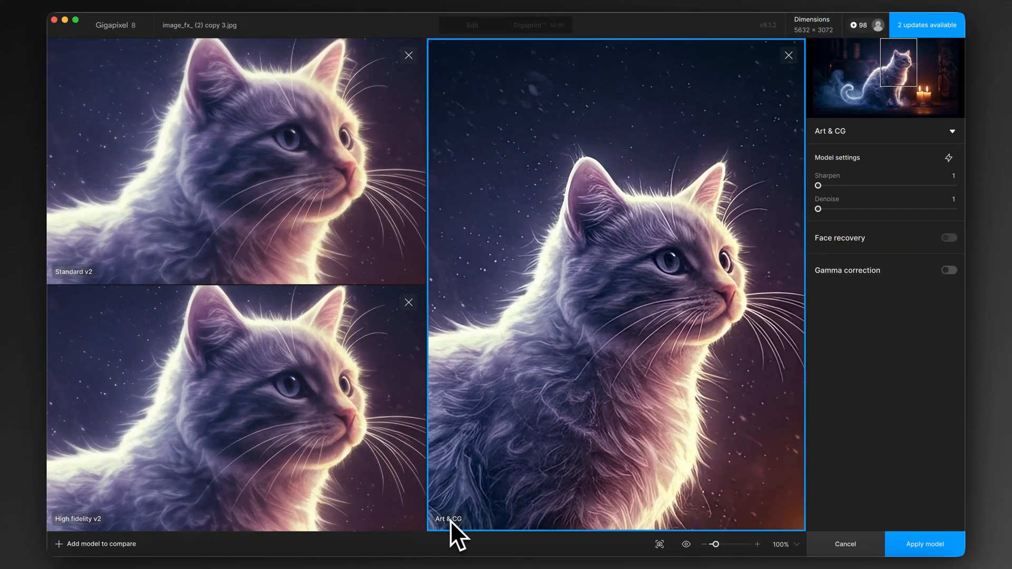
mouse_move(667, 276)
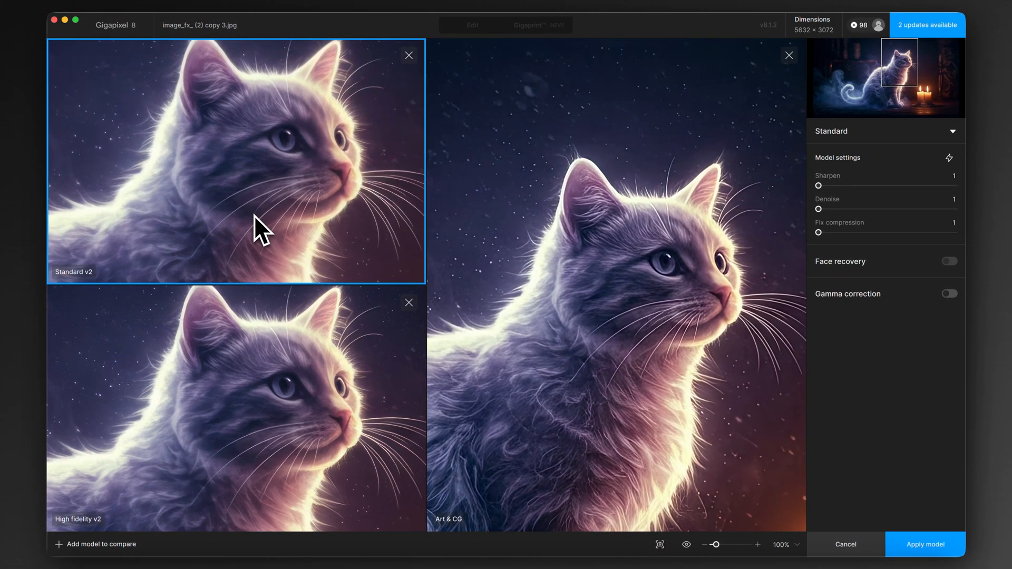
mouse_move(599, 238)
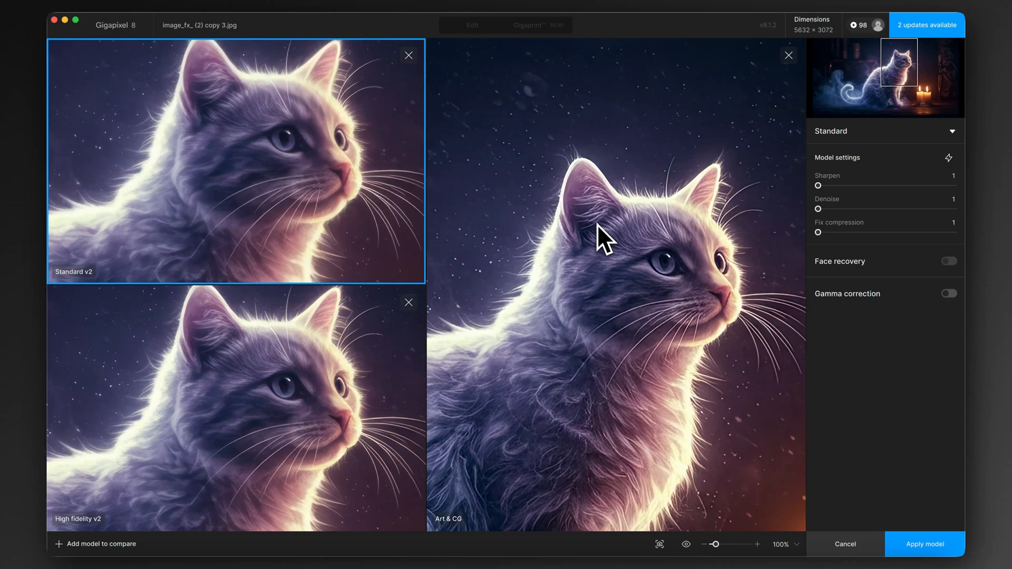
mouse_move(508, 243)
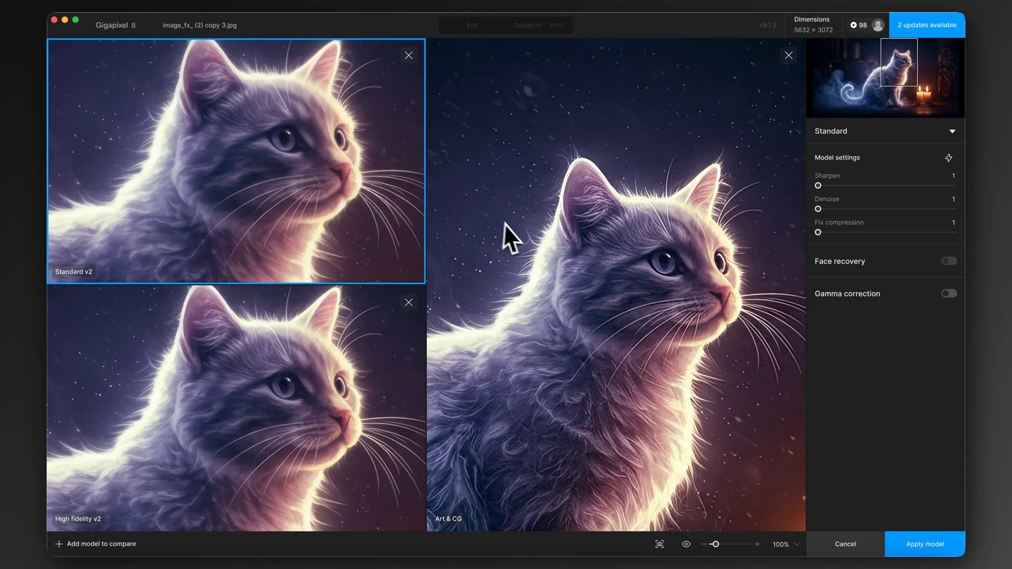
mouse_move(625, 427)
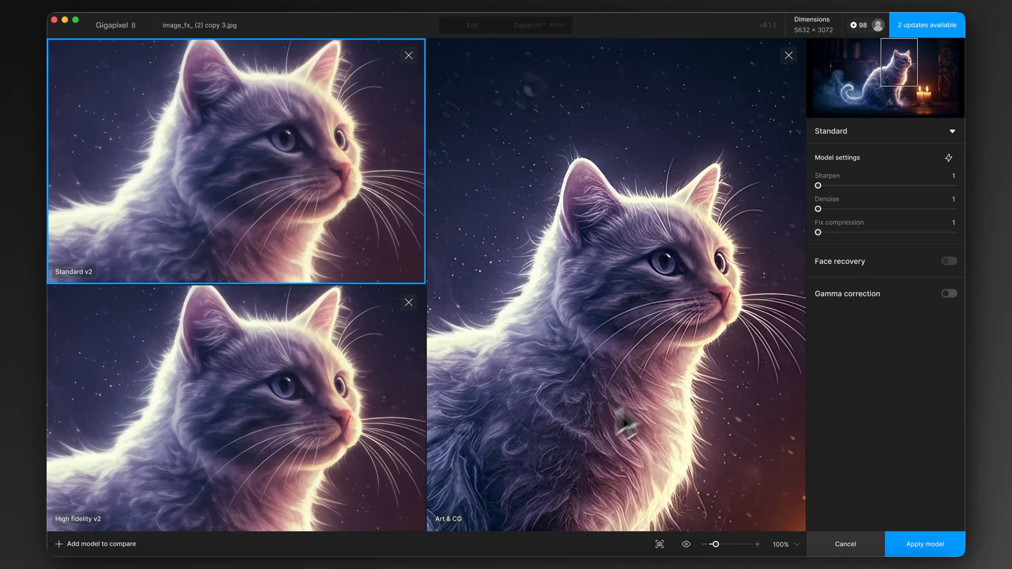
mouse_move(663, 344)
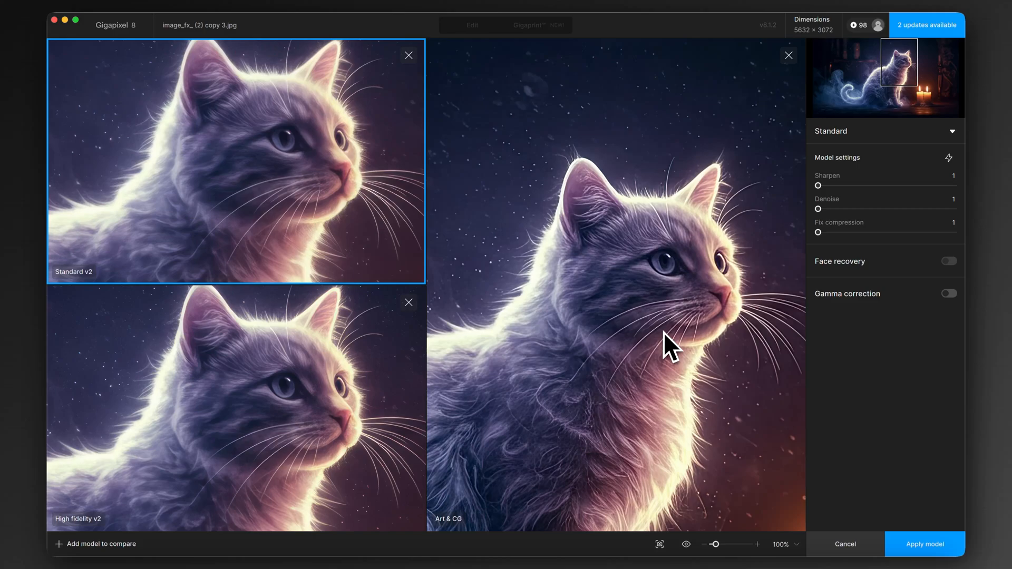
mouse_move(662, 355)
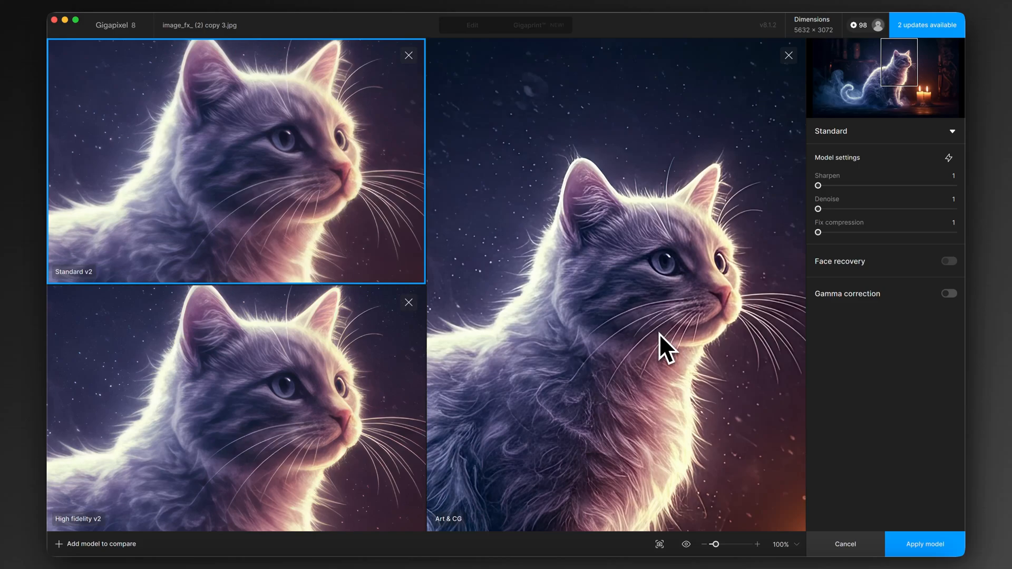
mouse_move(656, 267)
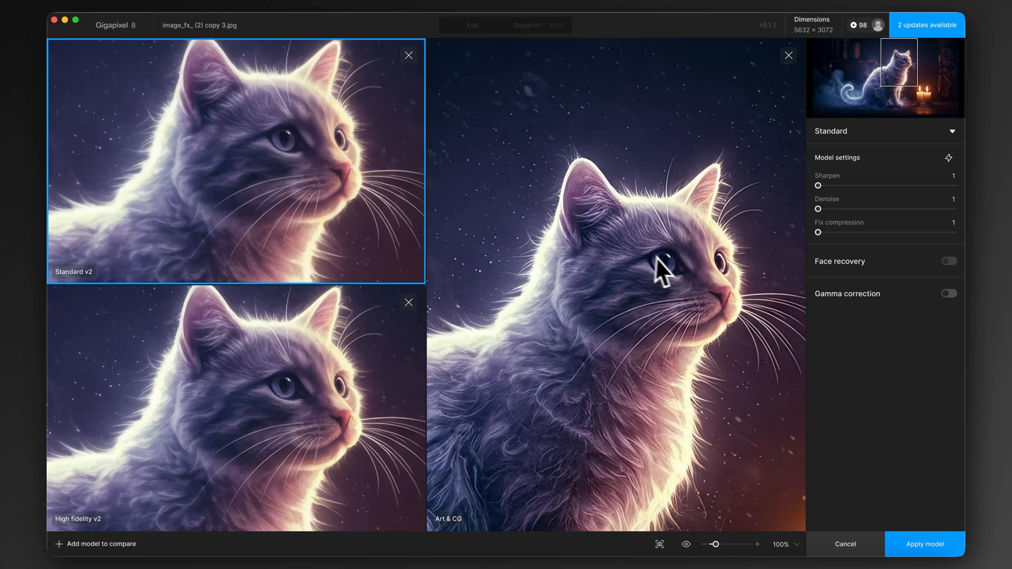
mouse_move(634, 413)
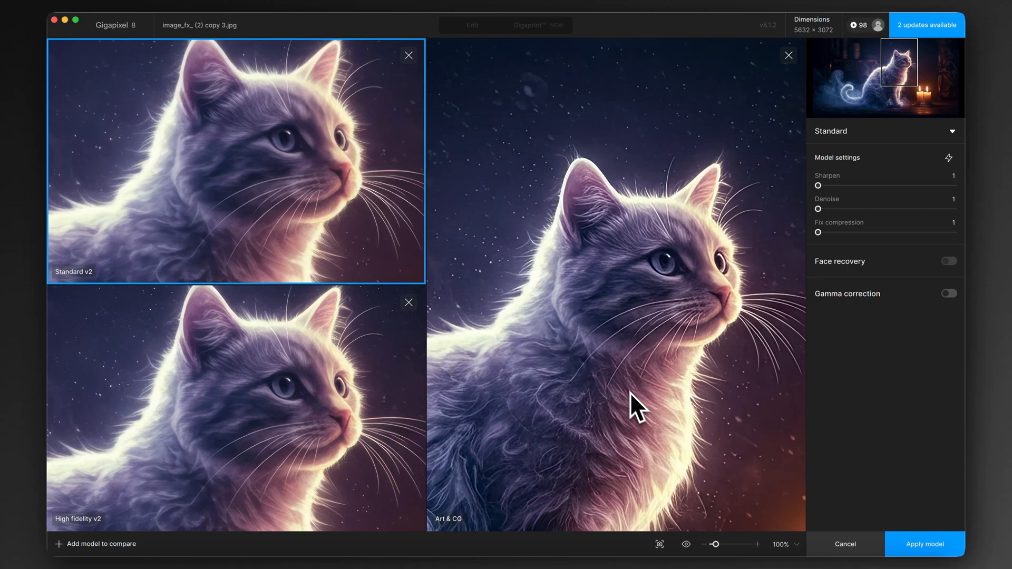
mouse_move(566, 354)
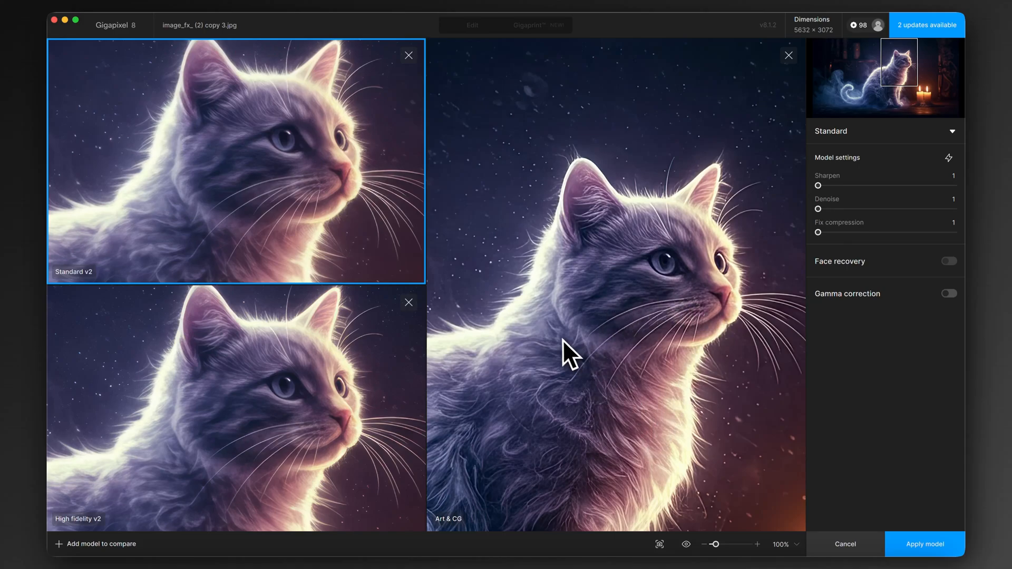
mouse_move(588, 334)
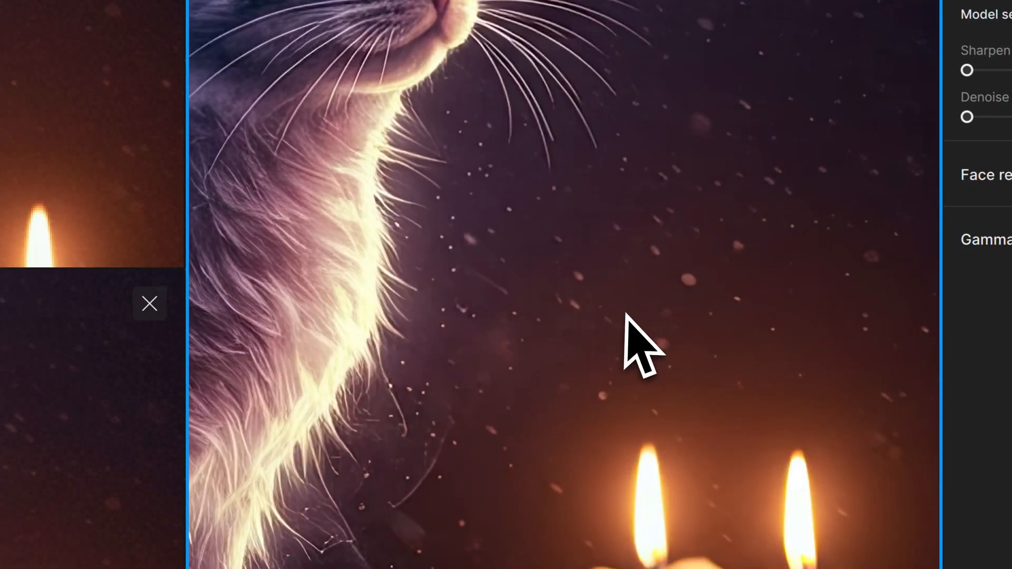
mouse_move(582, 358)
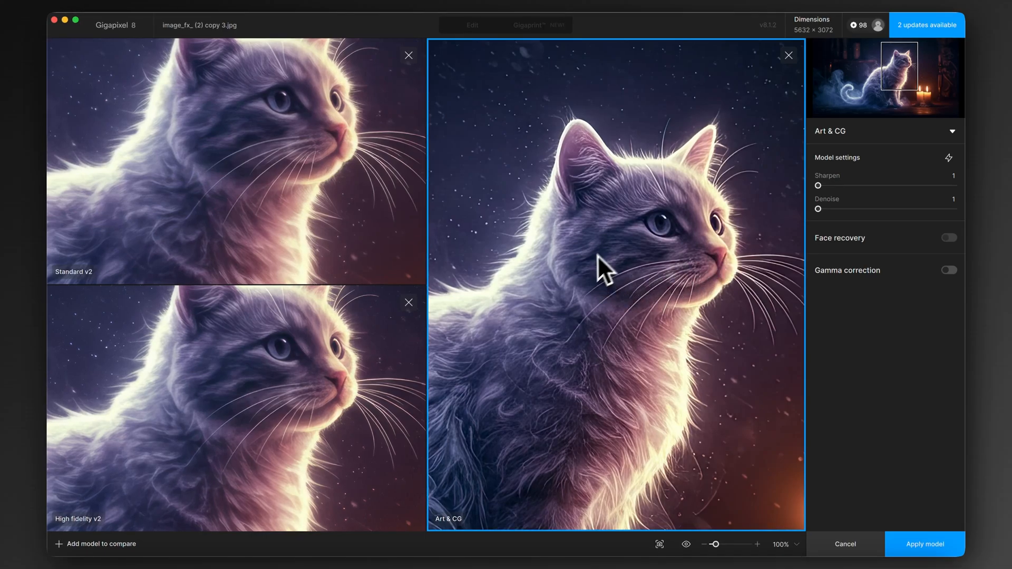
mouse_move(721, 277)
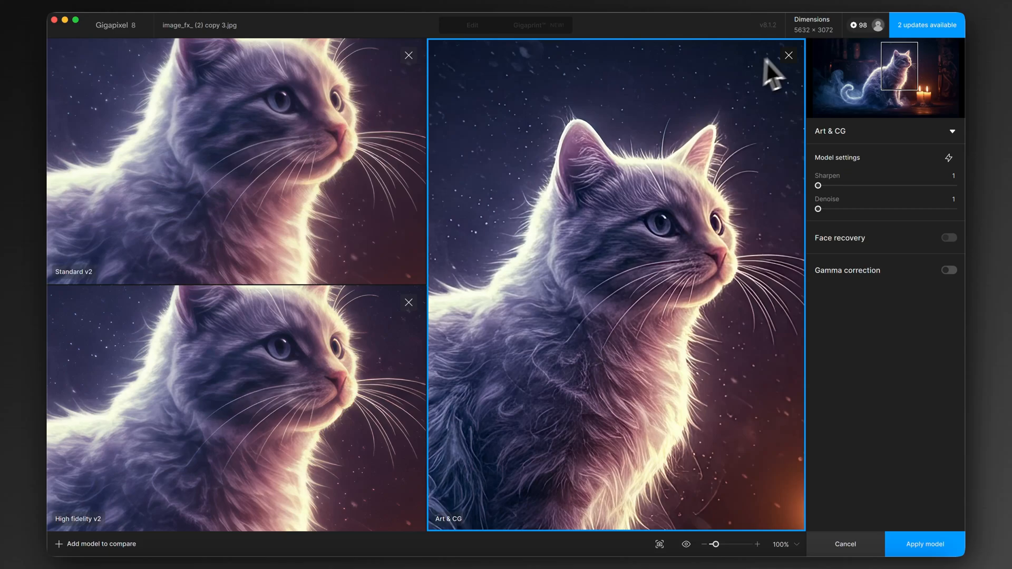
mouse_move(793, 74)
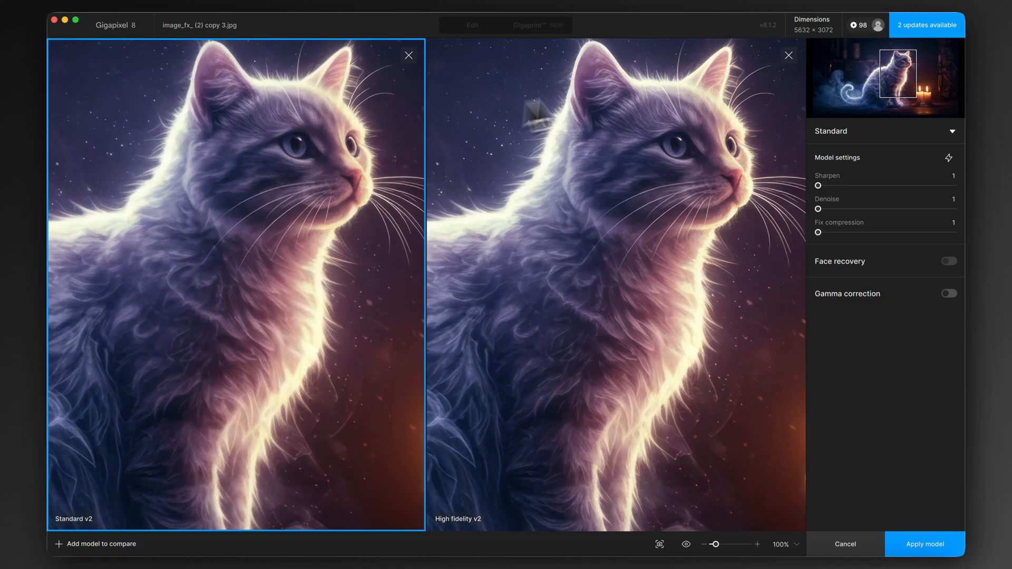
mouse_move(219, 157)
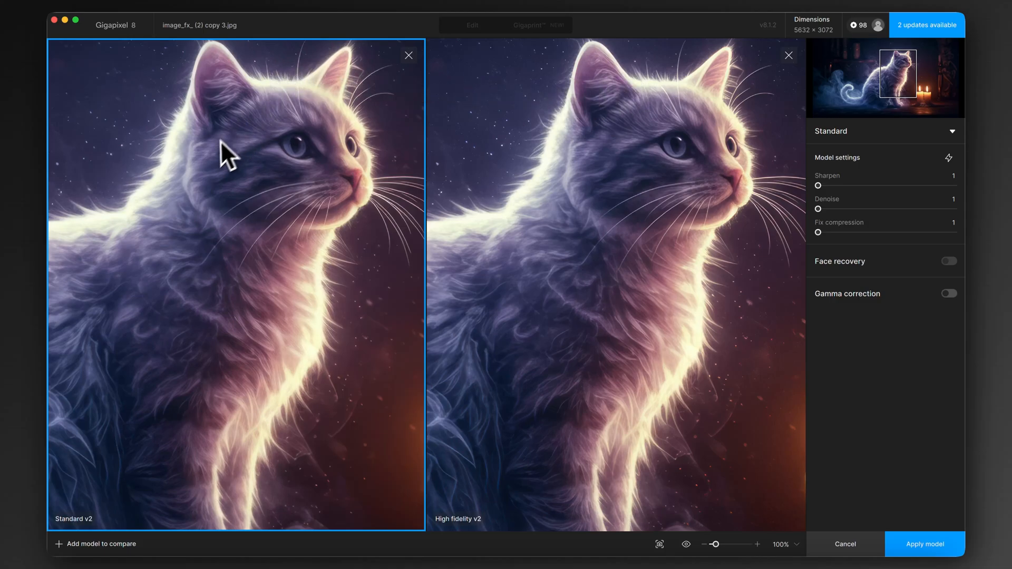
mouse_move(216, 166)
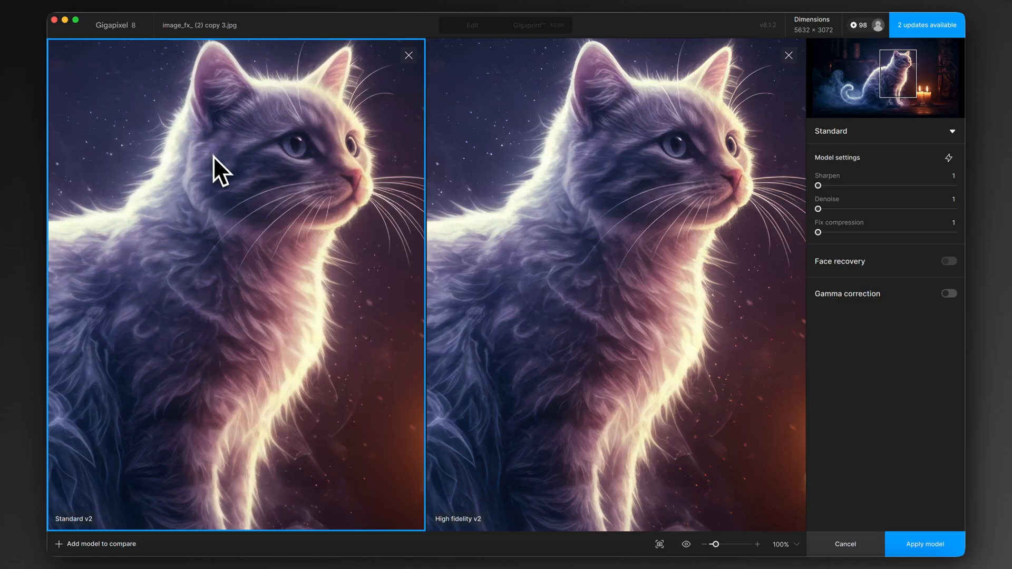
mouse_move(571, 158)
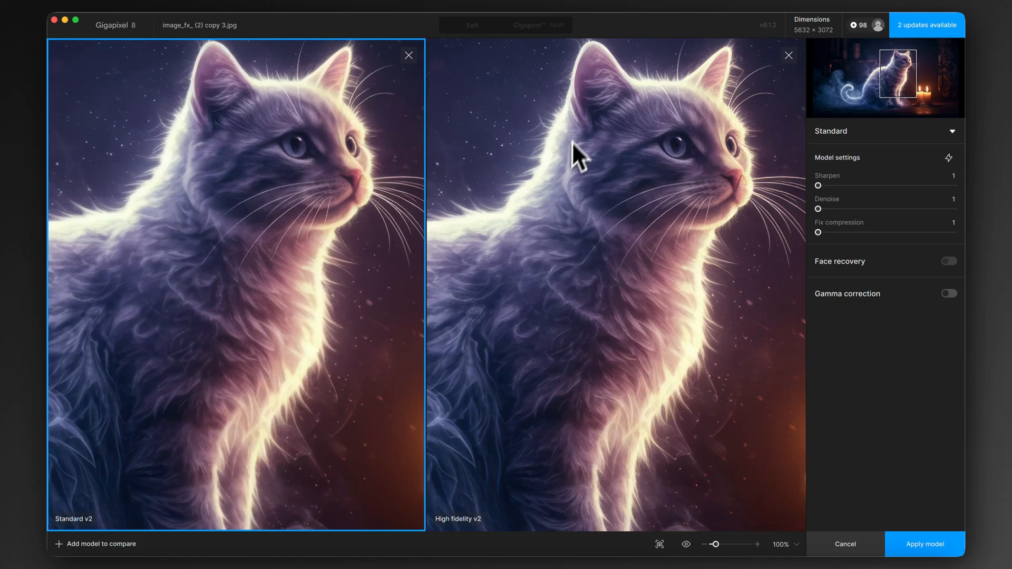
mouse_move(608, 111)
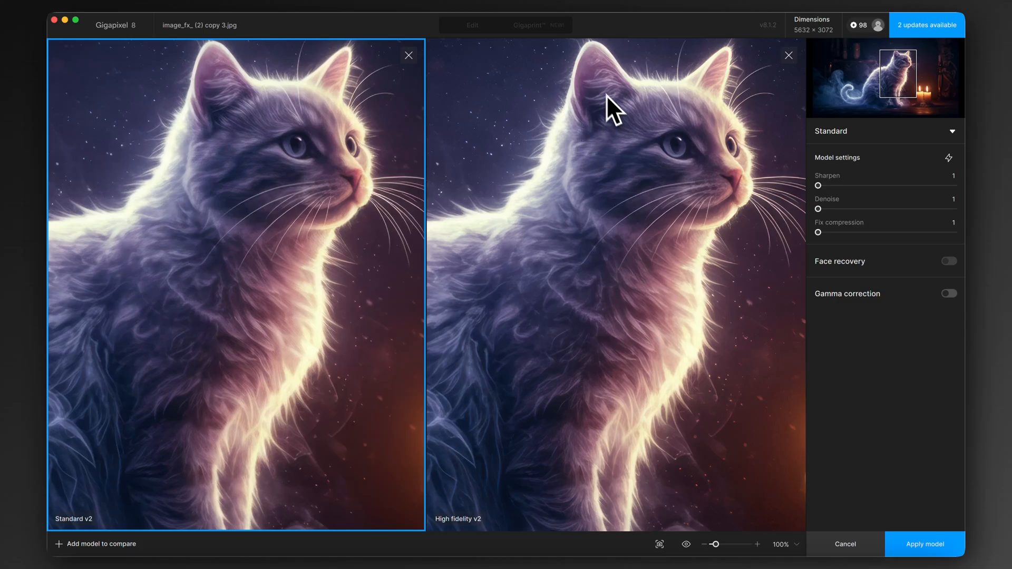
mouse_move(606, 101)
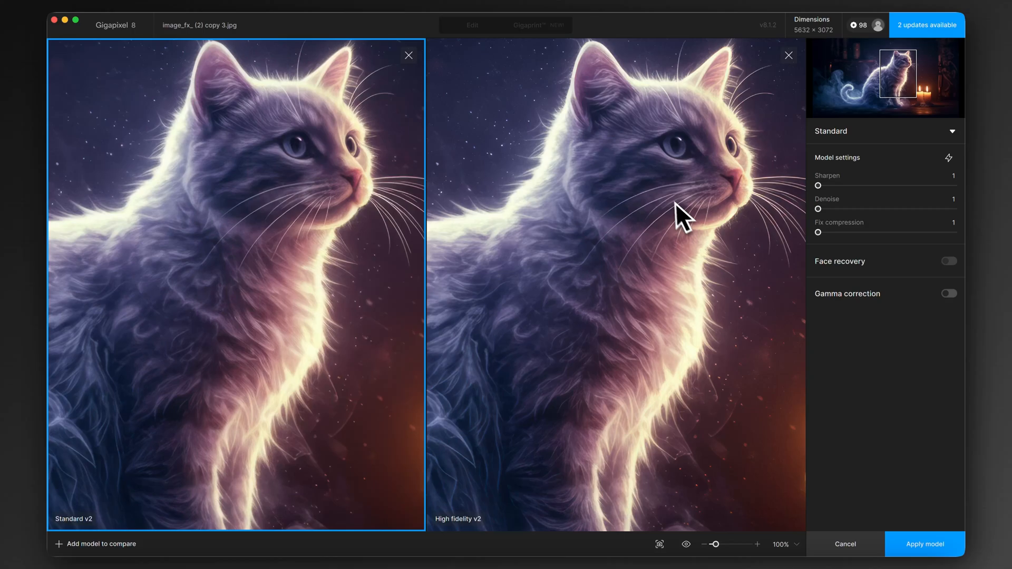
mouse_move(622, 382)
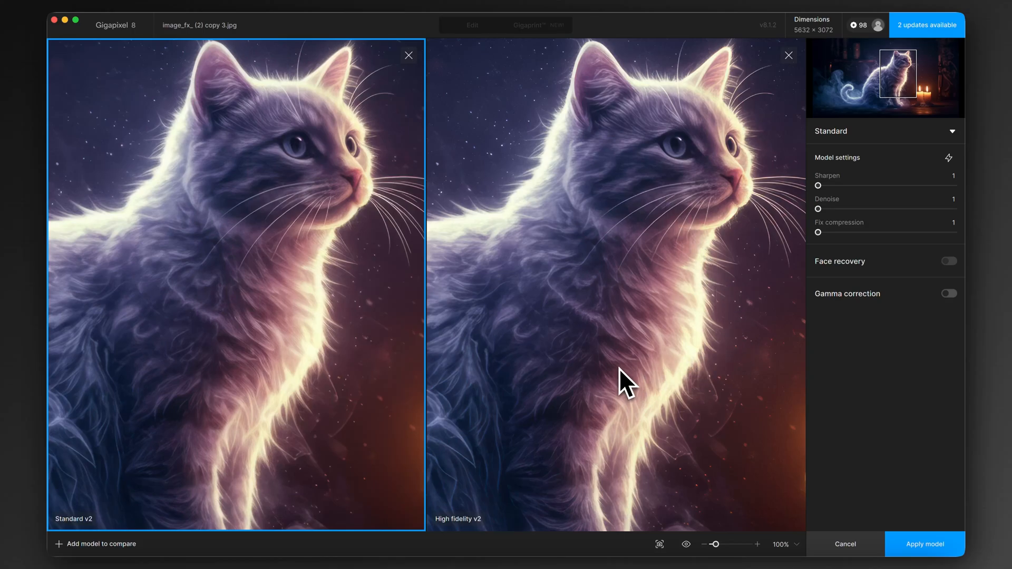
mouse_move(600, 352)
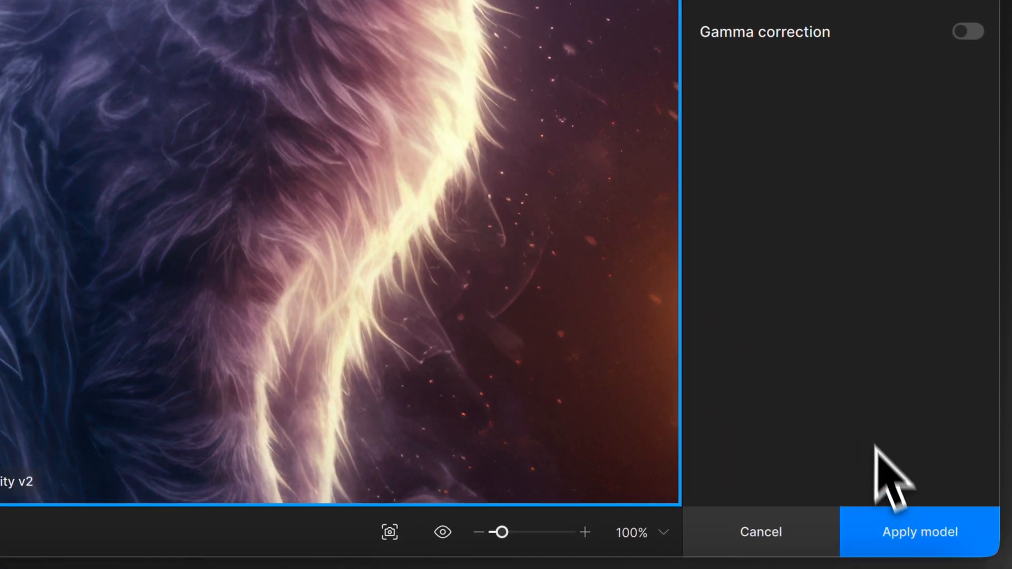
Apply the compared model and keep High fidelity selected under Basic models at 4x
left_click(920, 531)
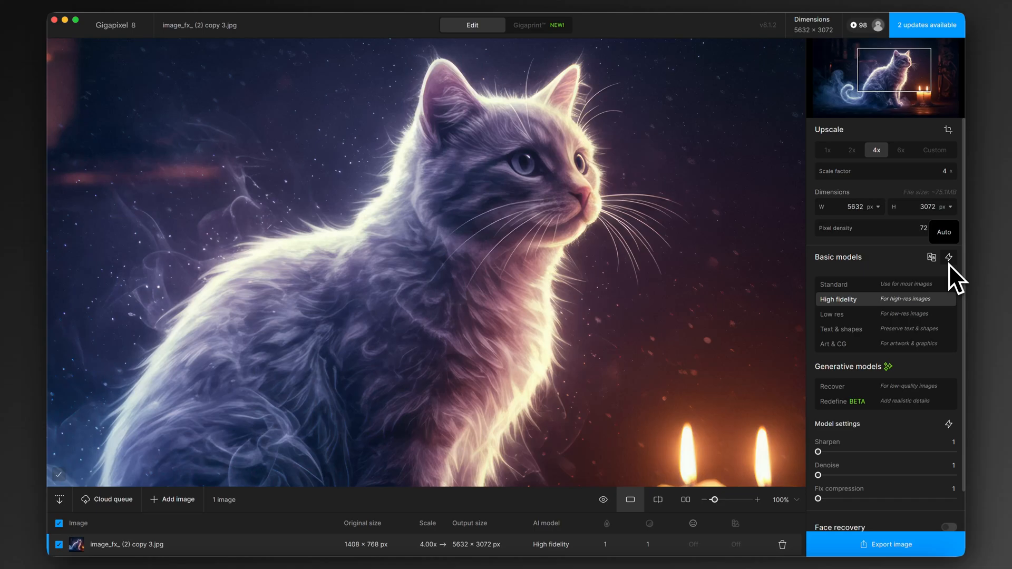
mouse_move(954, 274)
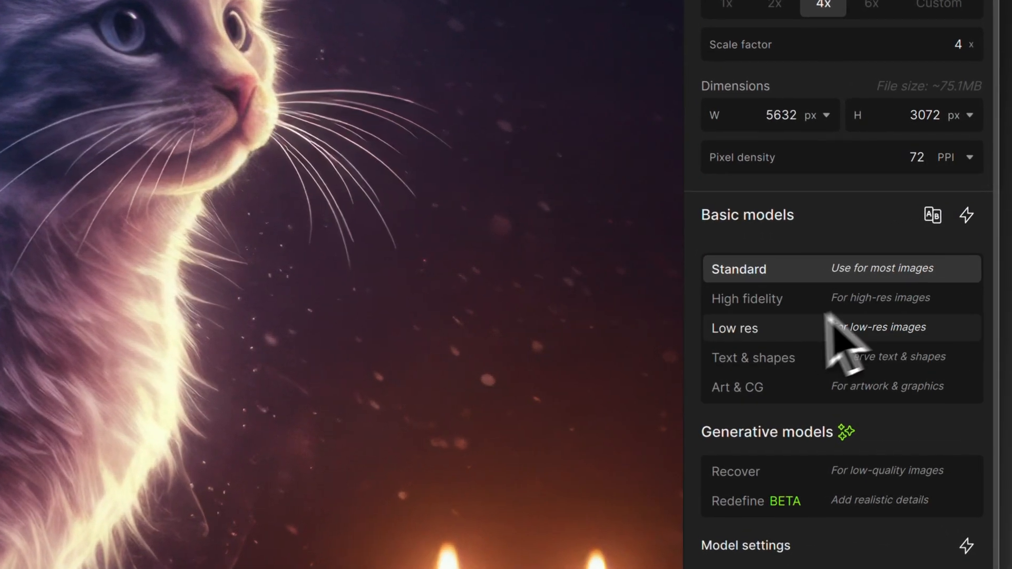
left_click(746, 300)
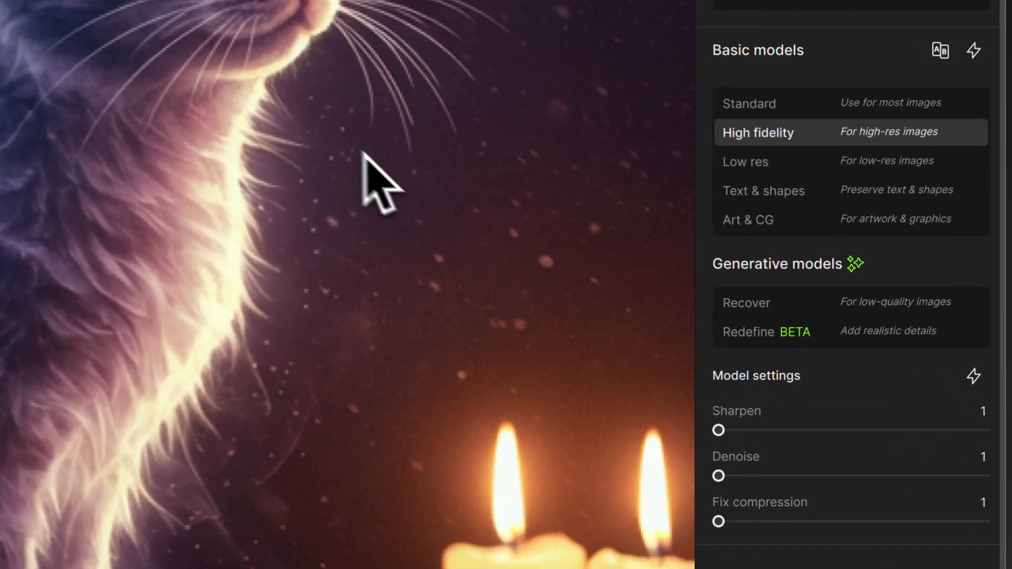
Raise Sharpen to 48, then settle it at 32 for the High fidelity model
scroll("down", 3)
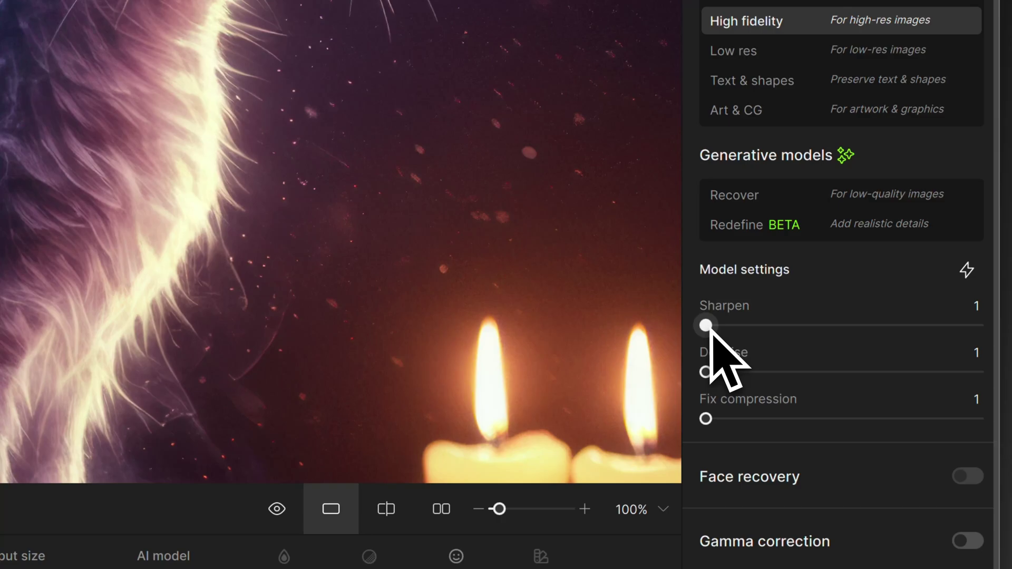
left_click_drag(706, 326, 849, 326)
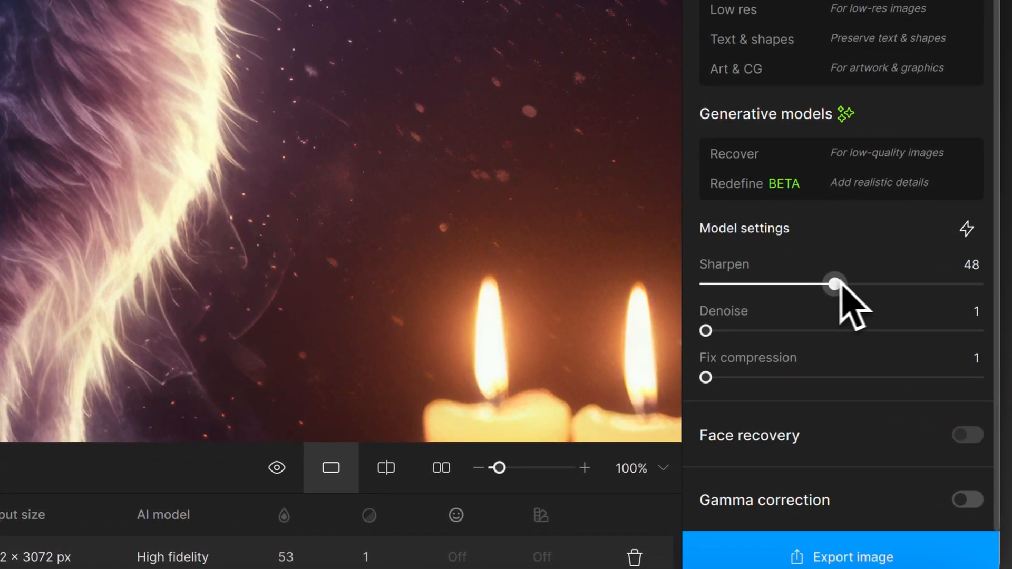
left_click_drag(835, 283, 791, 283)
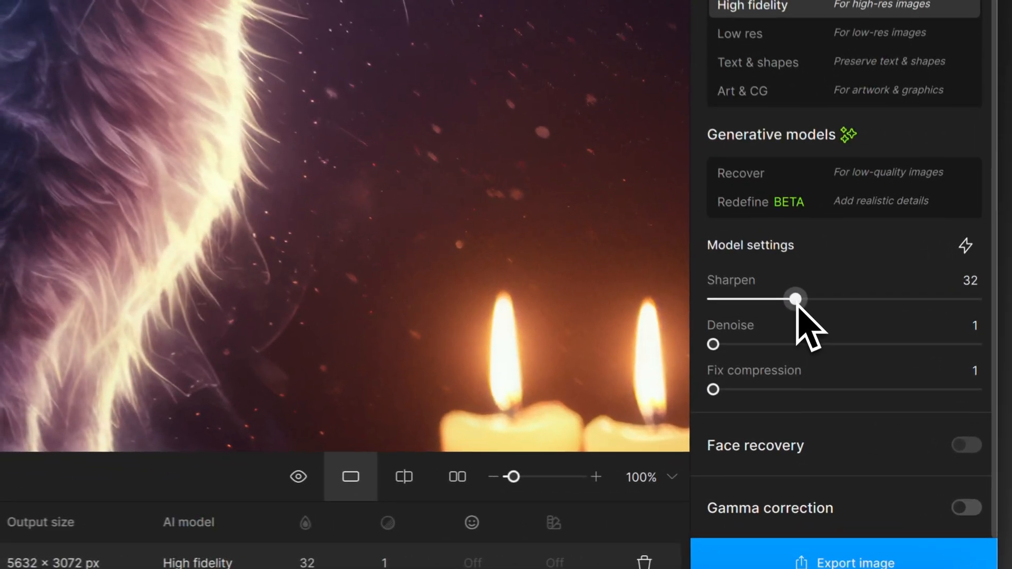
left_click_drag(712, 344, 706, 338)
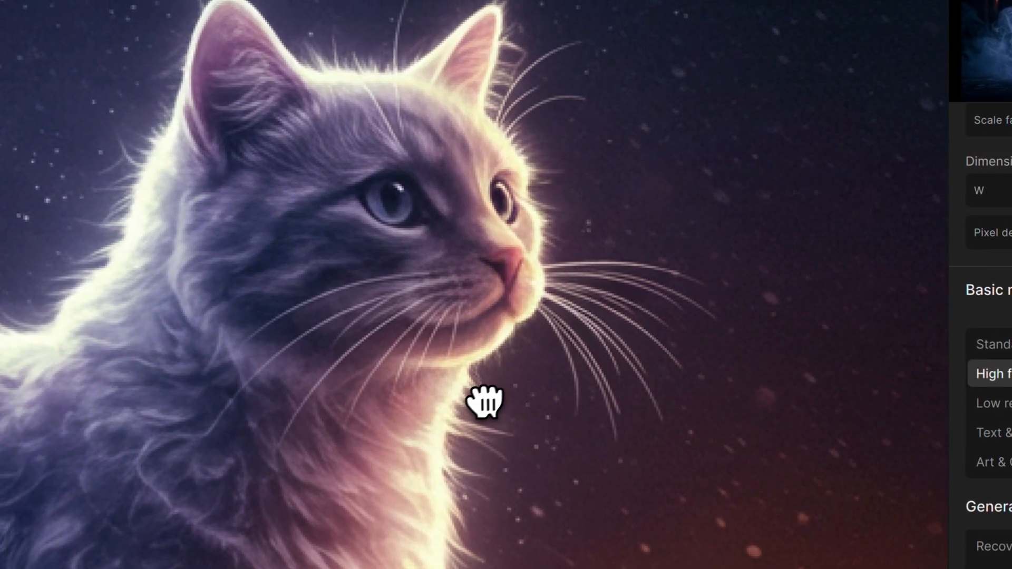
Pan the zoomed cat preview to inspect the sharpened High fidelity v2 result
left_click_drag(486, 402, 517, 421)
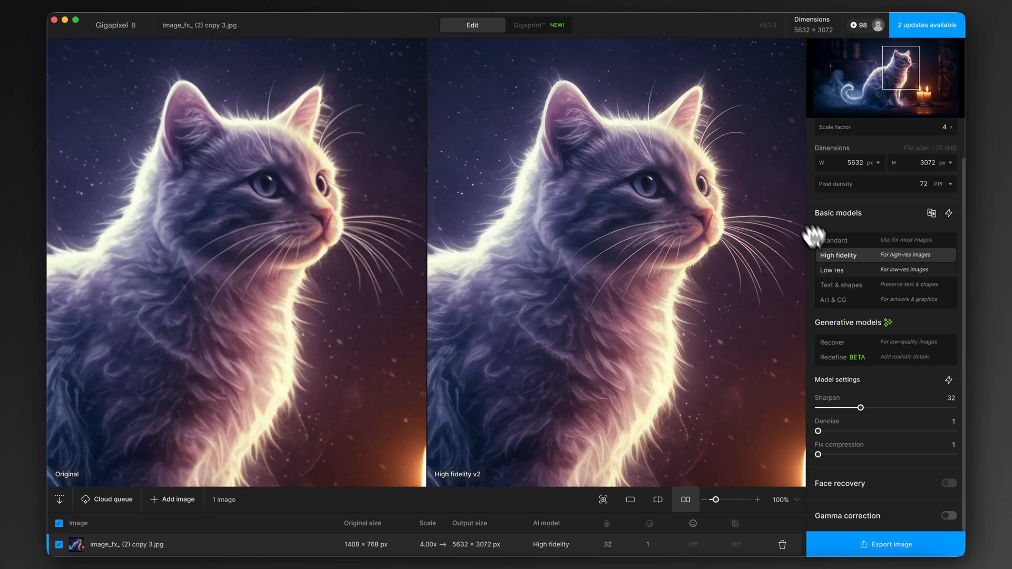
mouse_move(494, 153)
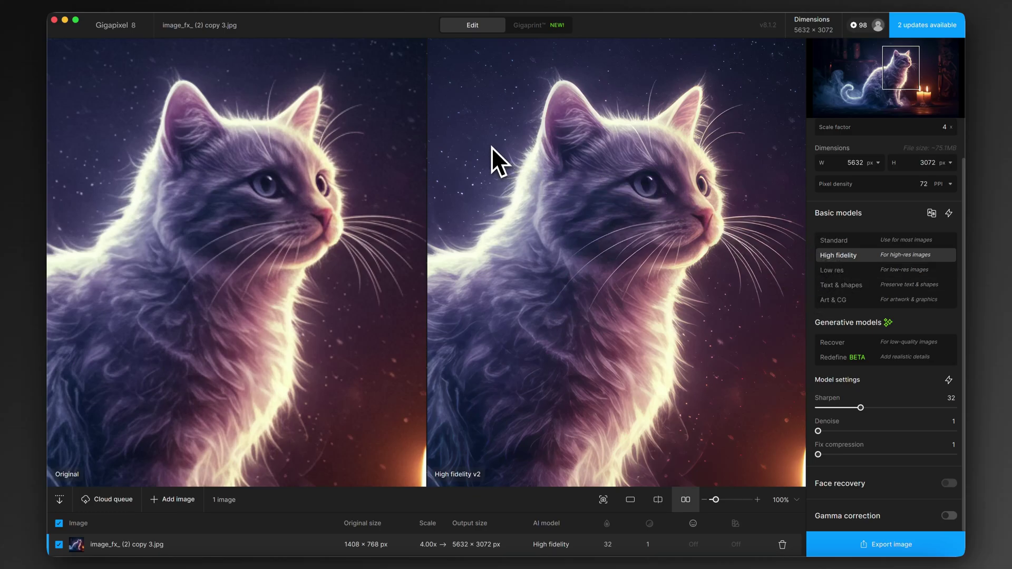
mouse_move(649, 269)
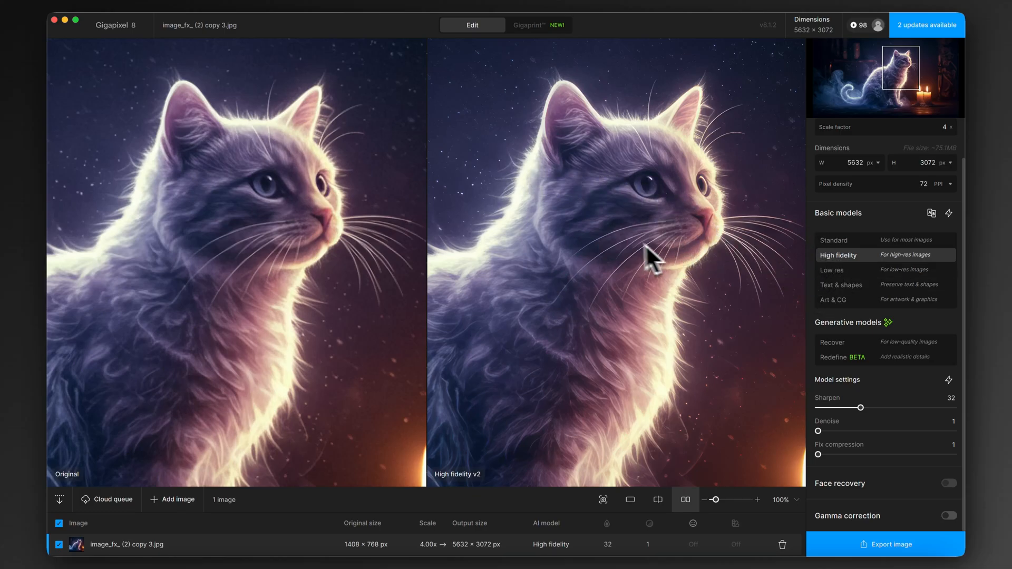
mouse_move(627, 210)
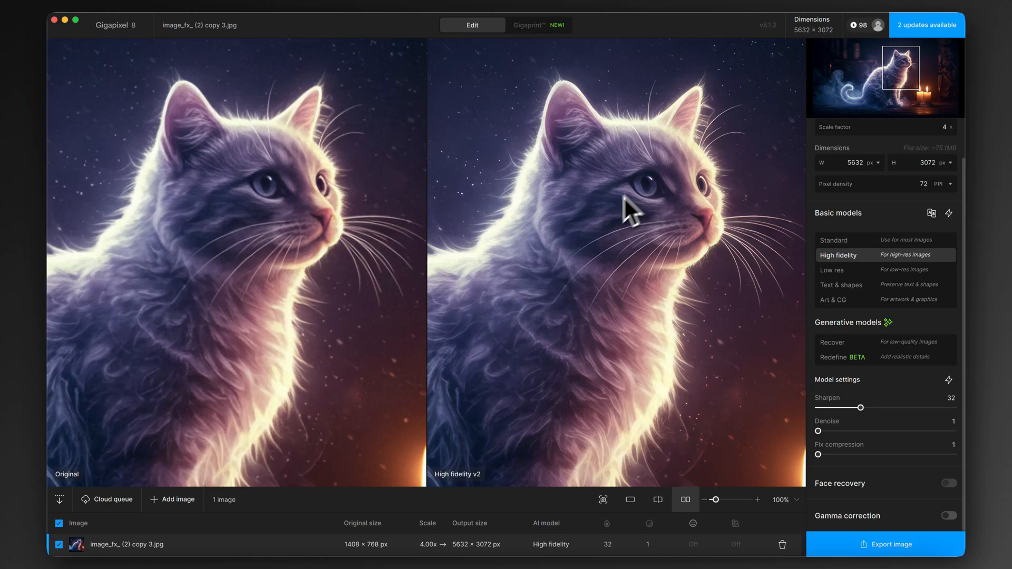
mouse_move(583, 218)
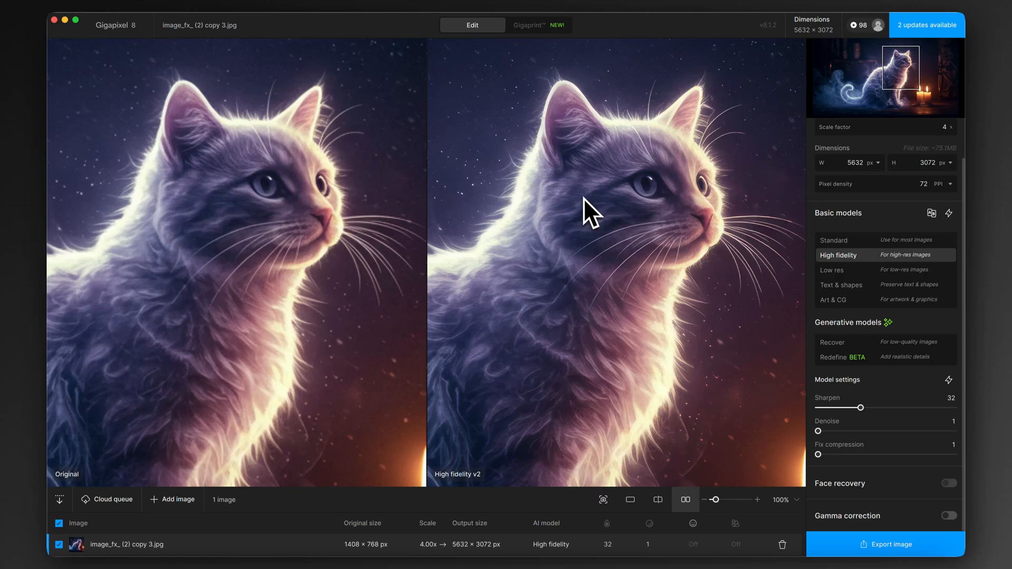
mouse_move(656, 232)
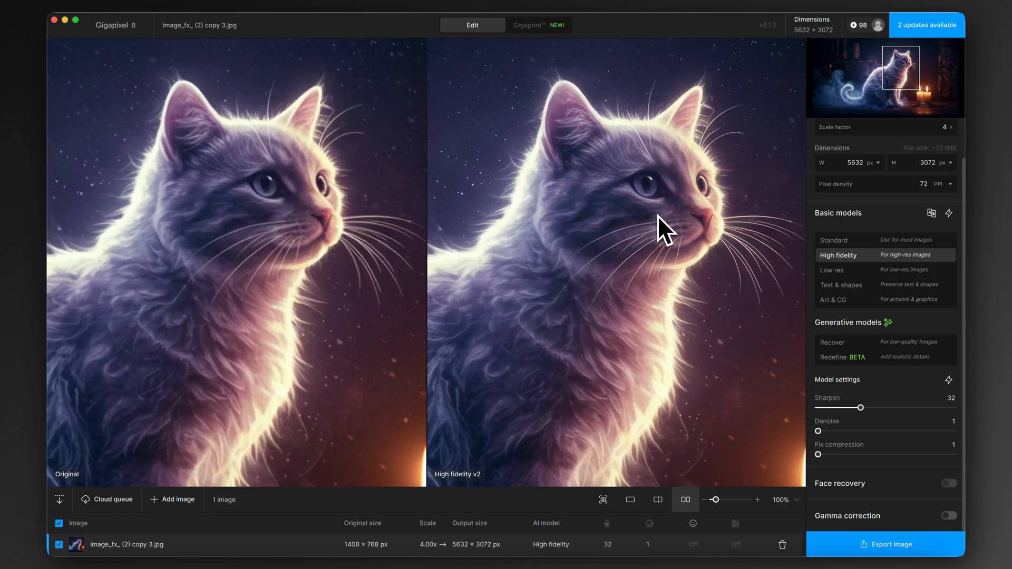
mouse_move(903, 449)
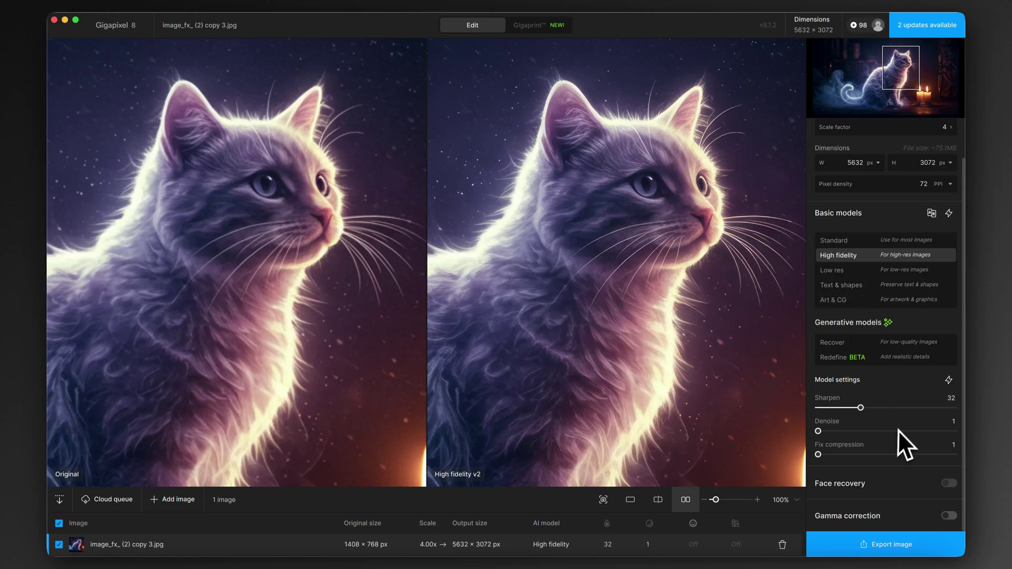
mouse_move(880, 502)
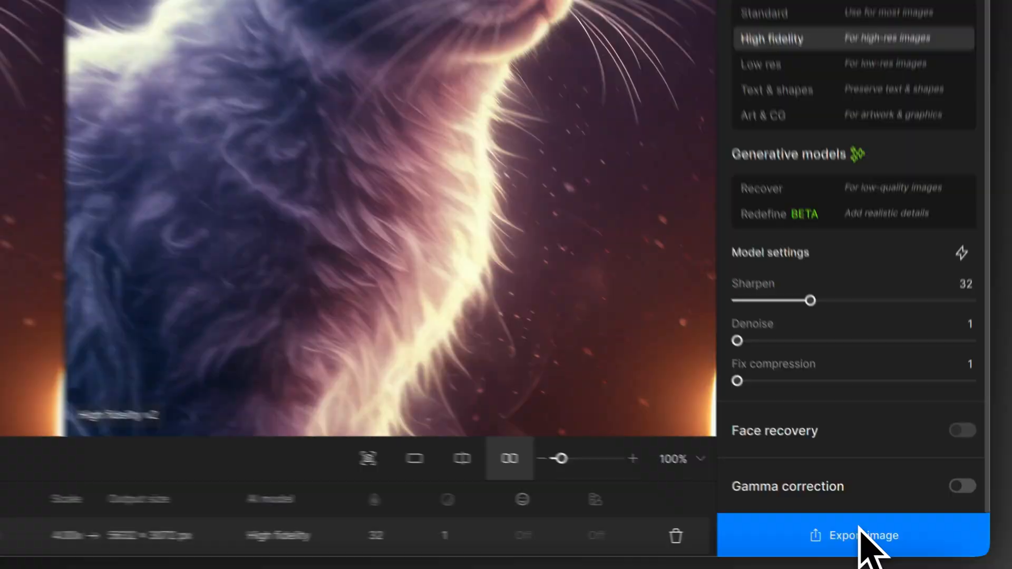
Save the upscaled cat as a quality-95 JPEG to the original folder
left_click(862, 536)
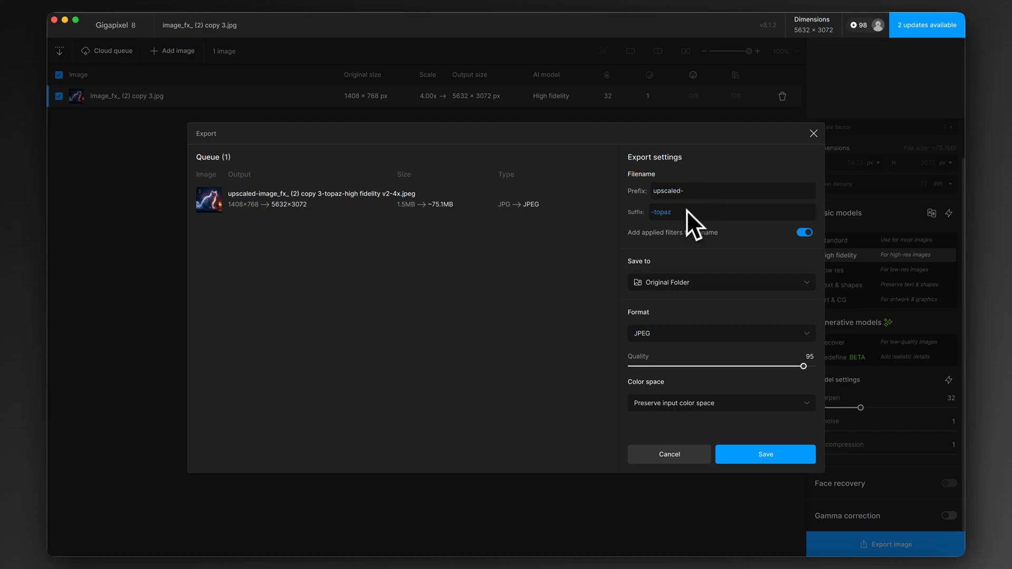
mouse_move(700, 228)
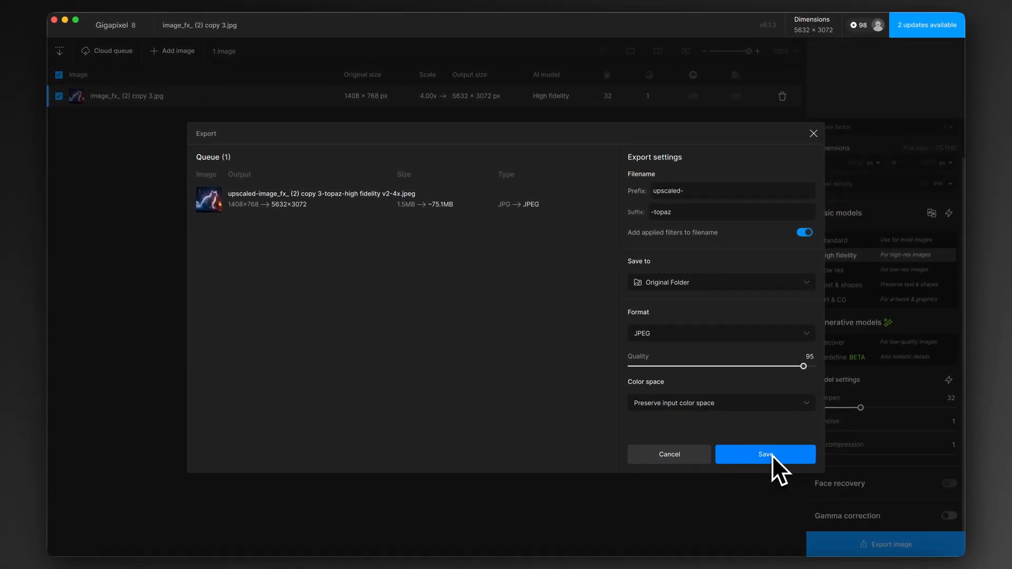
left_click(765, 454)
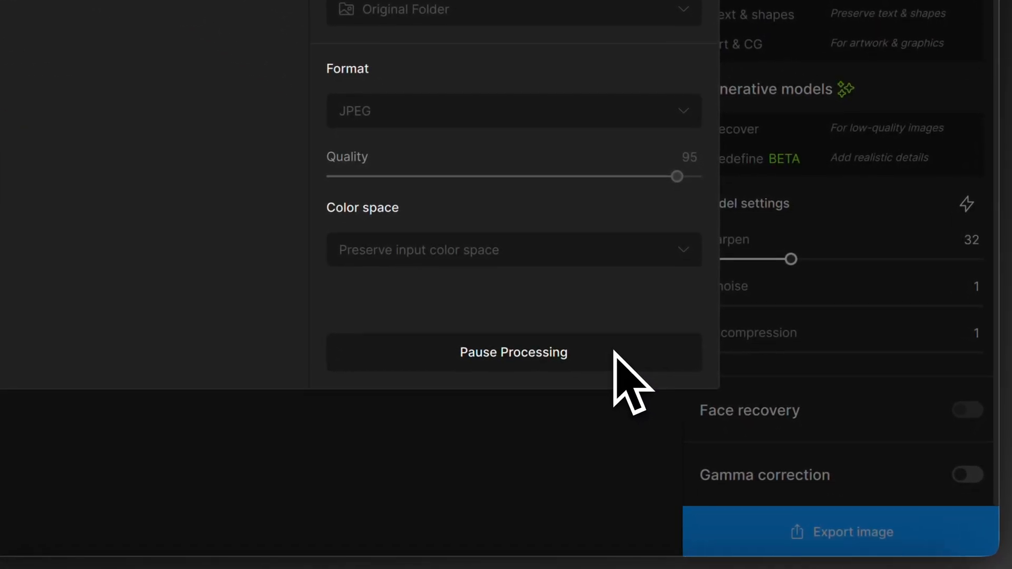